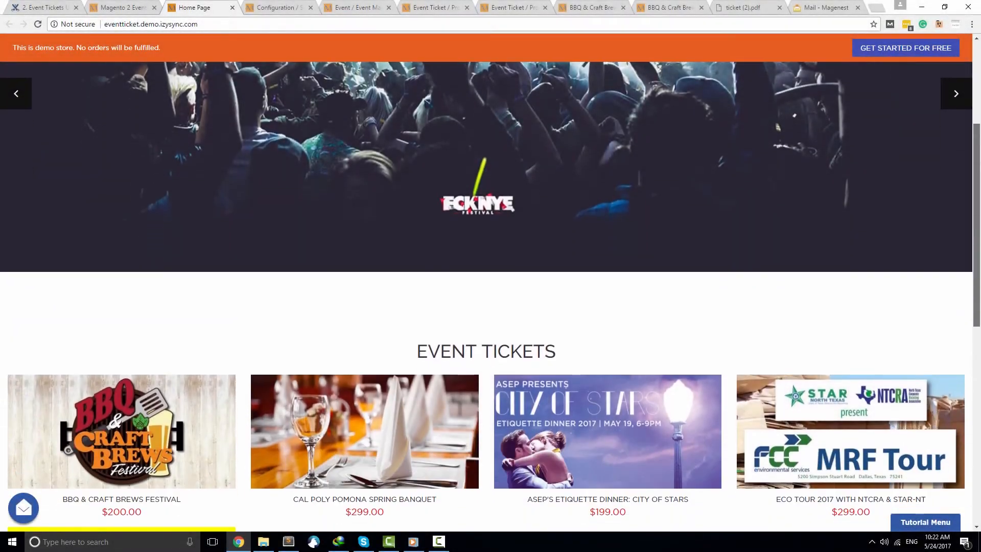
- Scroll the storefront home page to the BBQ & Craft Brews Festival event ticket
scroll(down, 3)
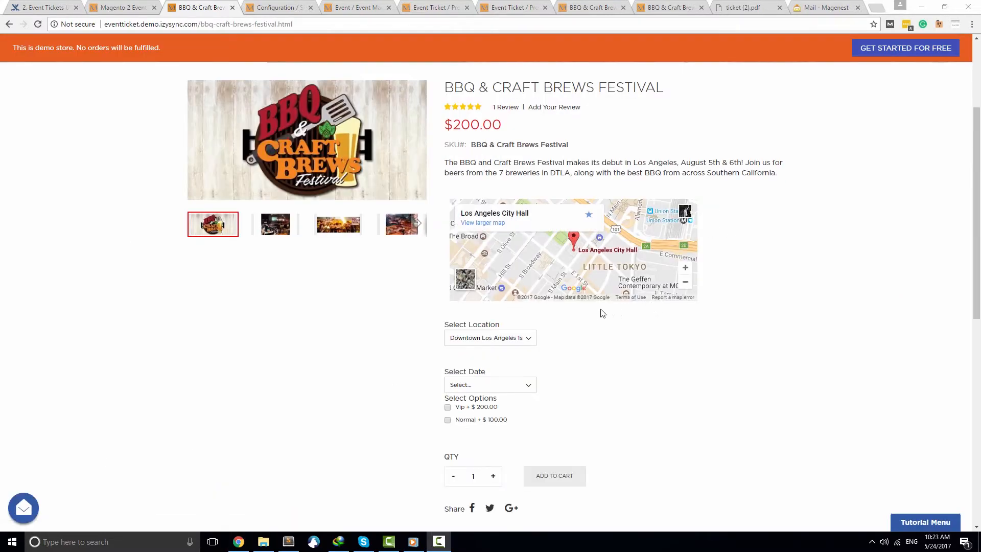
scroll(down, 3)
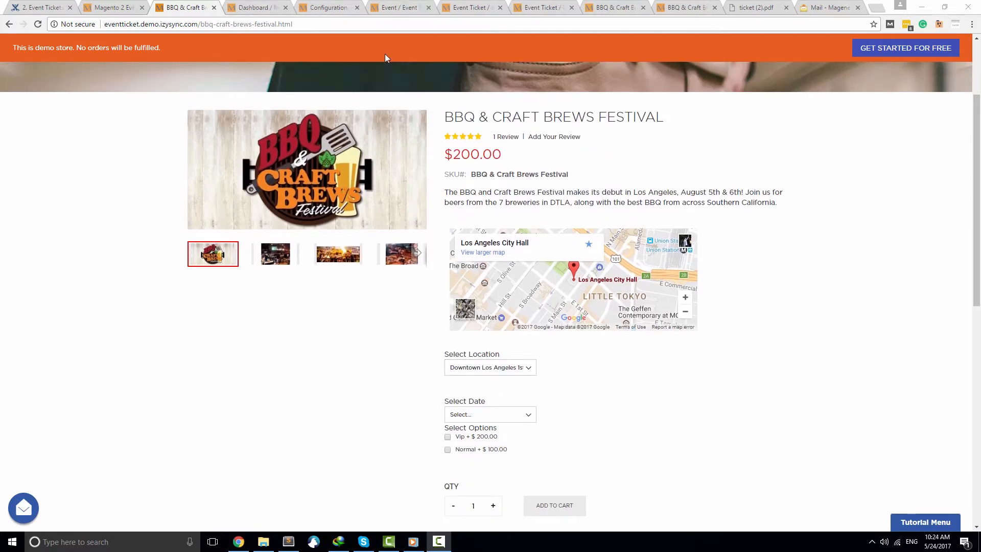
- Open Stores > Configuration > MAGENEST > Event Ticket in the admin
click(254, 6)
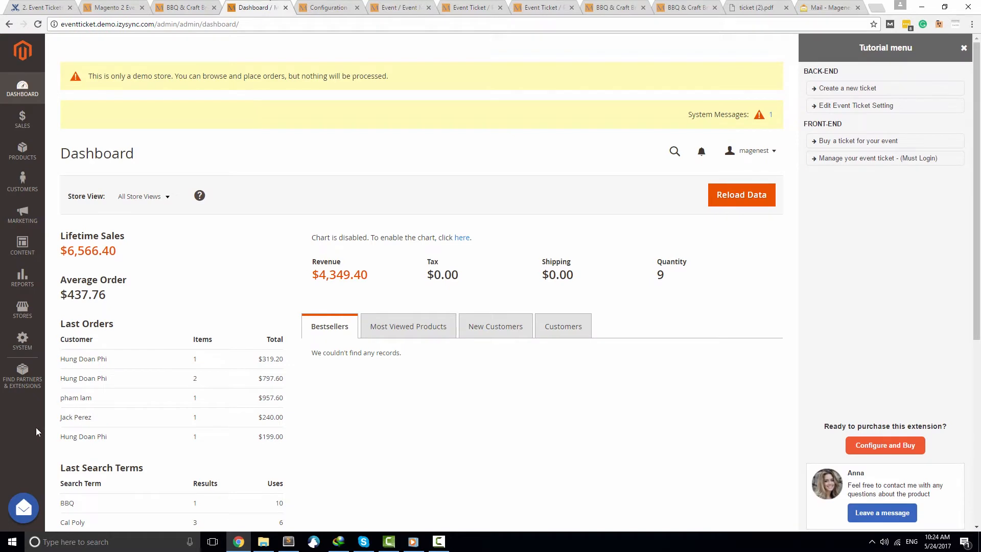
click(22, 309)
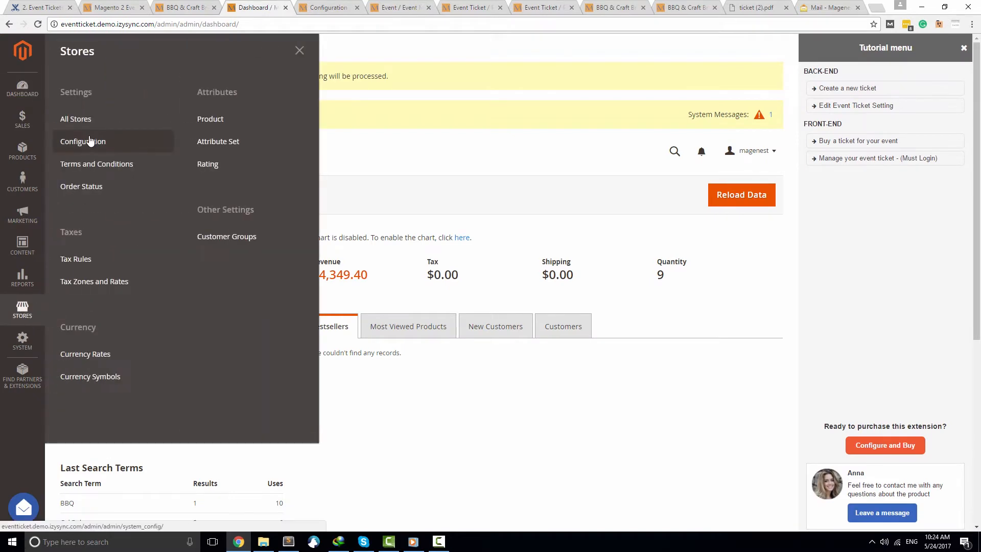
click(83, 141)
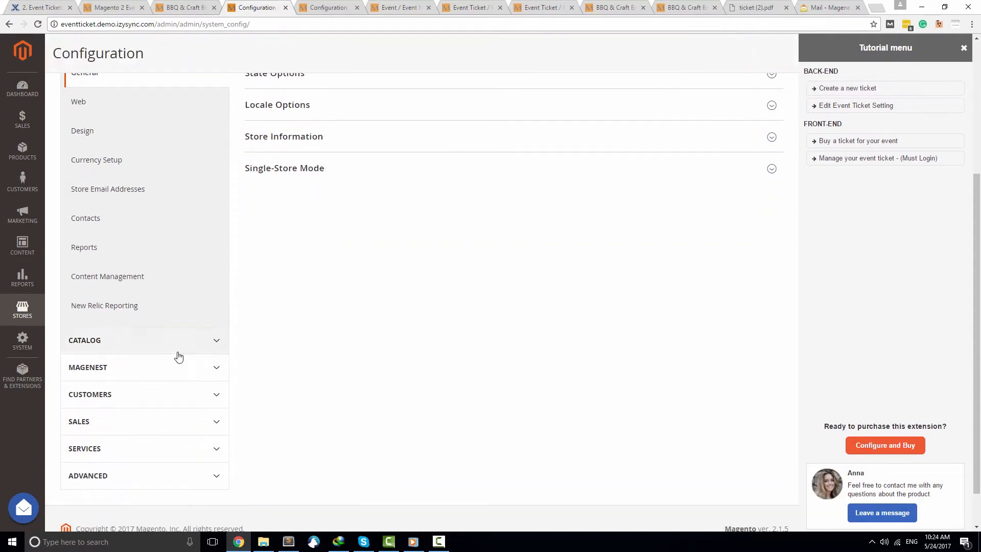
click(87, 367)
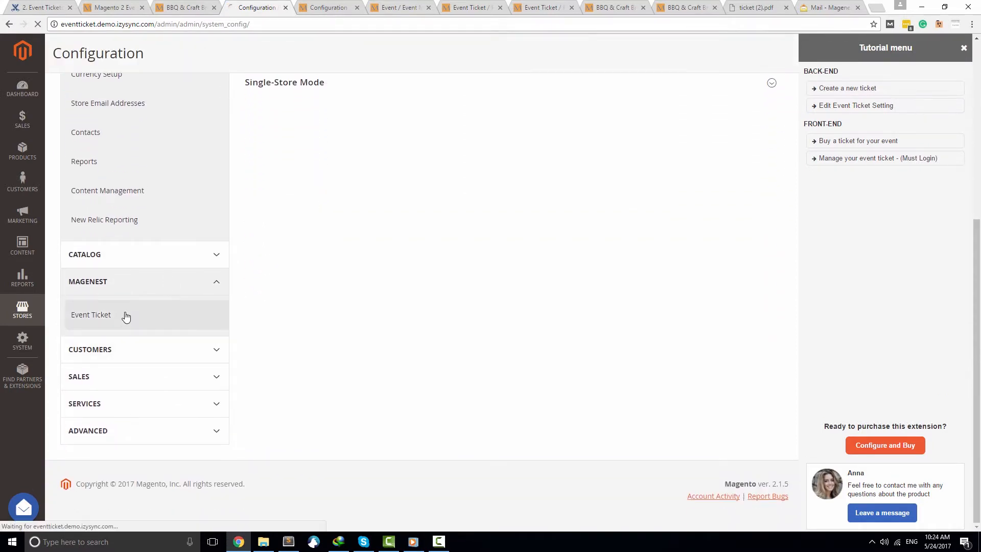
click(91, 314)
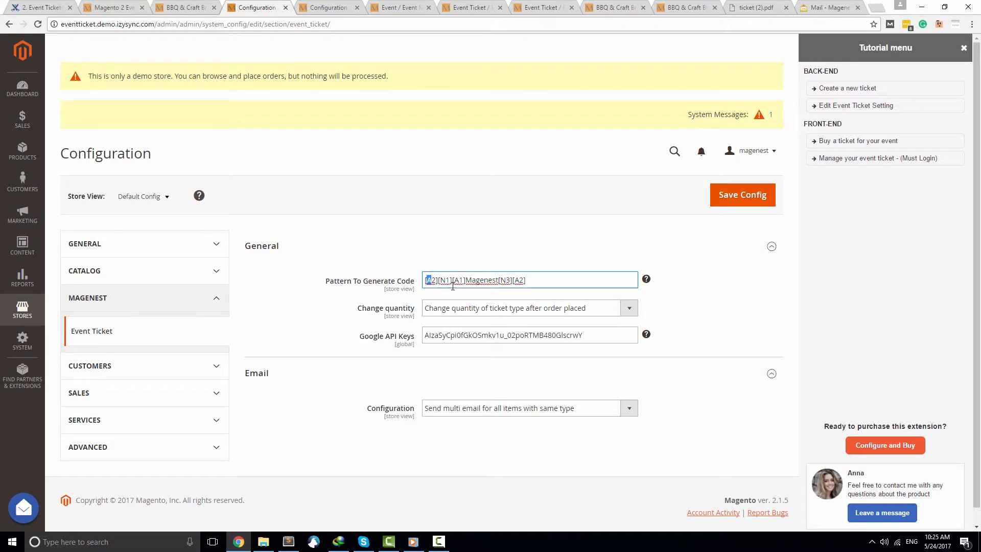
click(466, 280)
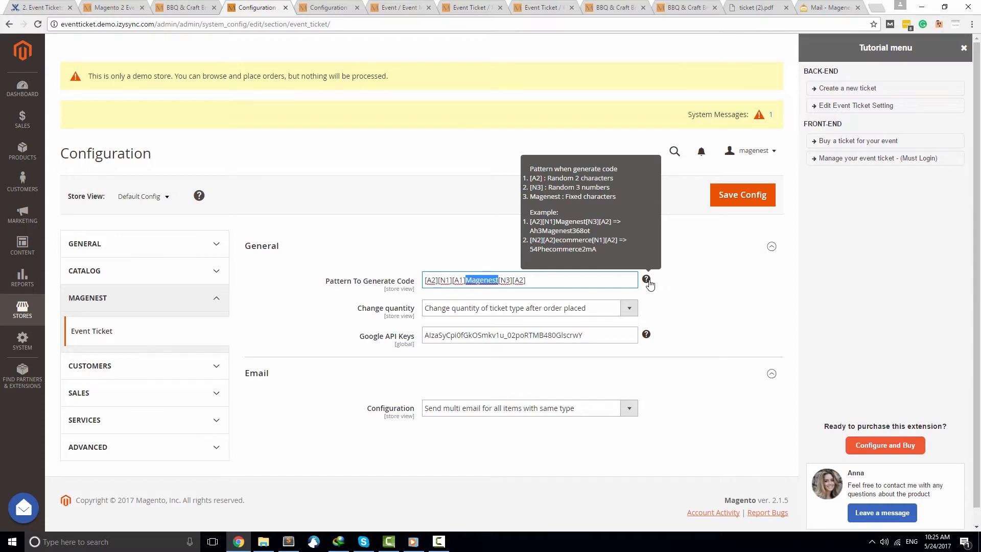
click(629, 308)
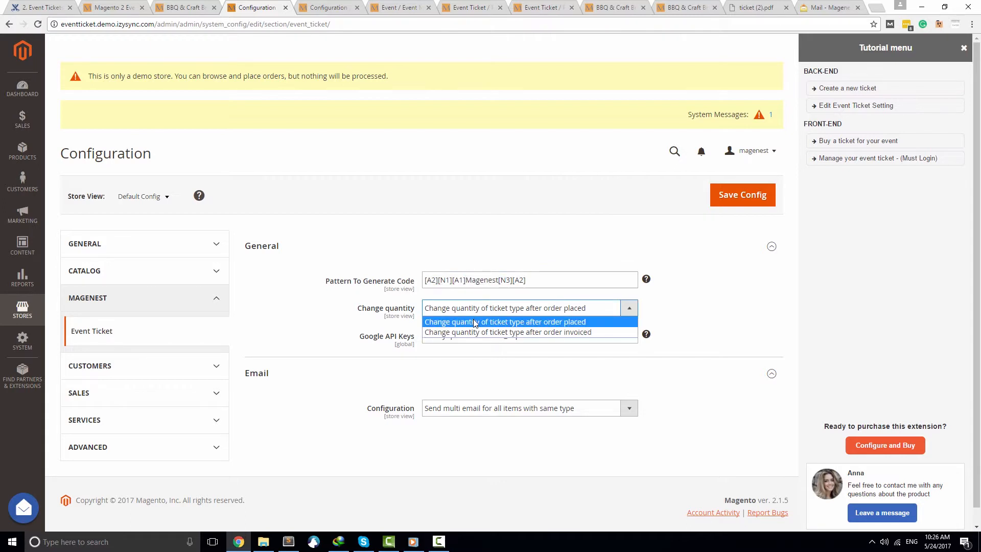
mouse_move(475, 332)
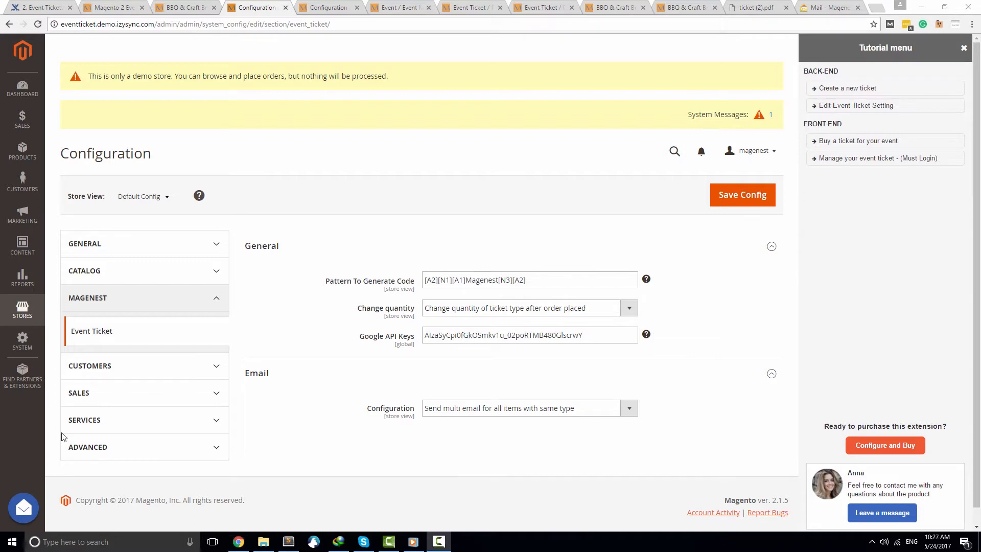
mouse_move(310, 387)
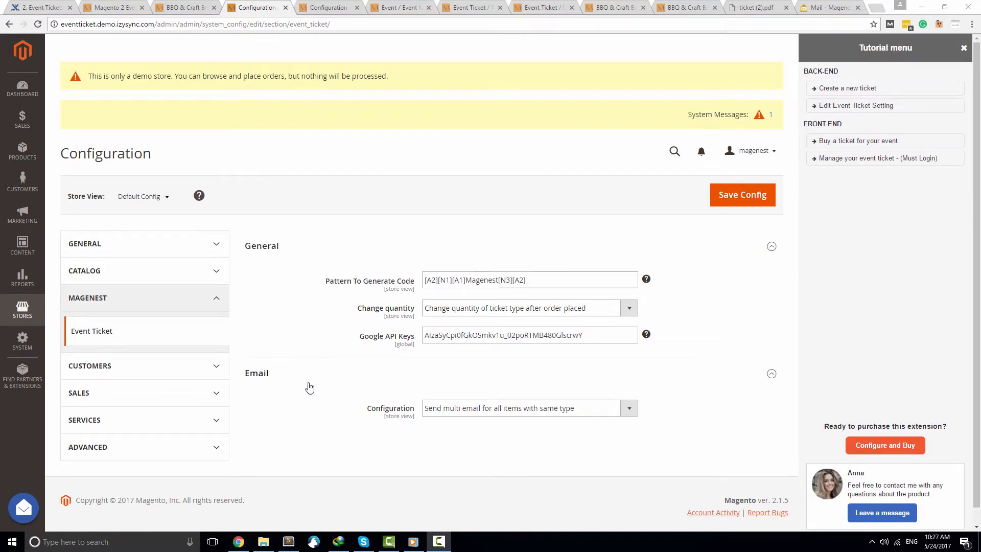
click(772, 373)
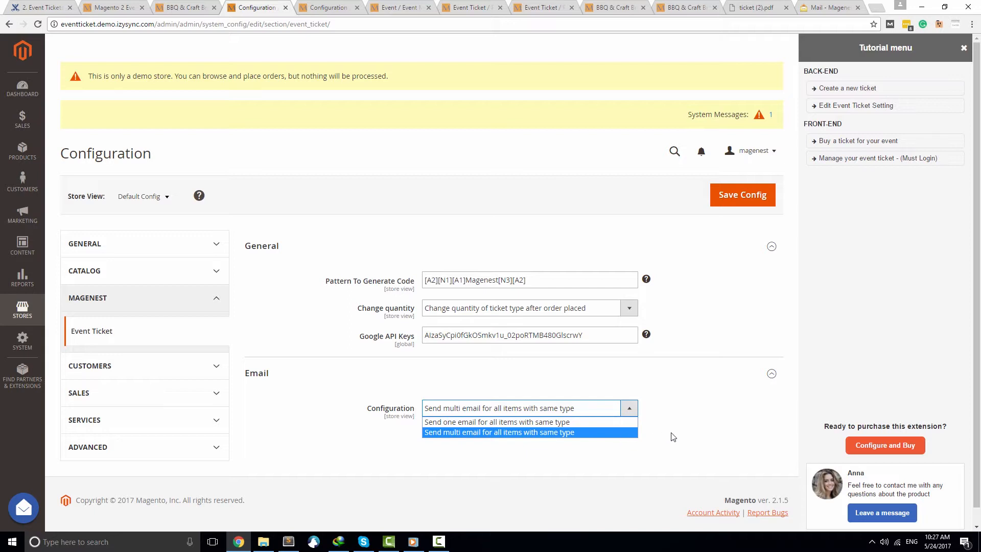
click(499, 432)
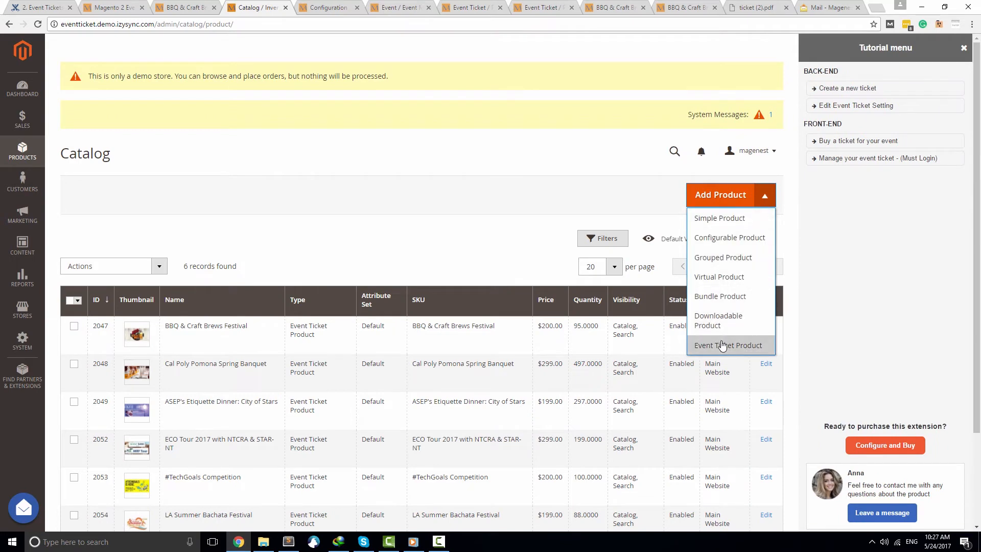
- Start a new Event Ticket Product, then go to the BBQ & Craft Brews Festival editor
click(729, 345)
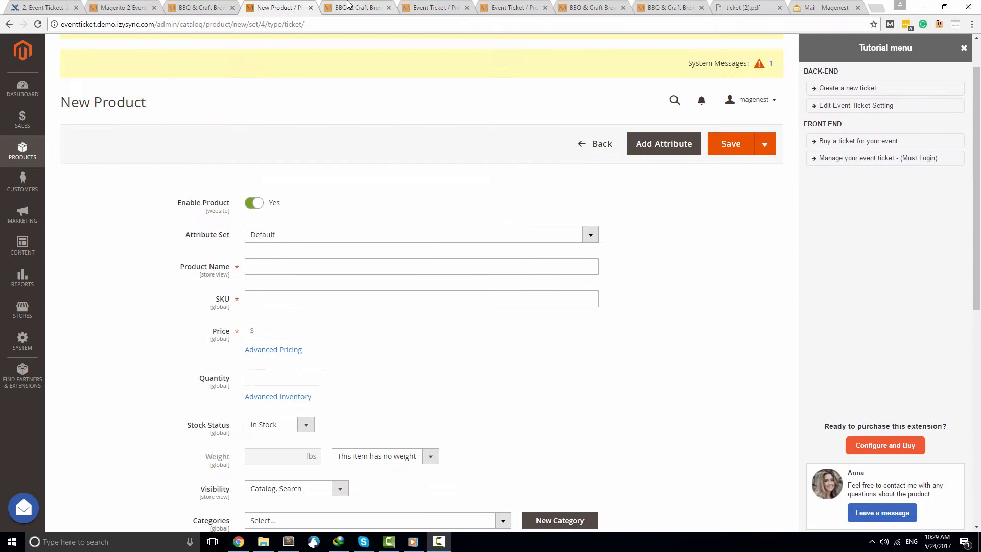
click(357, 8)
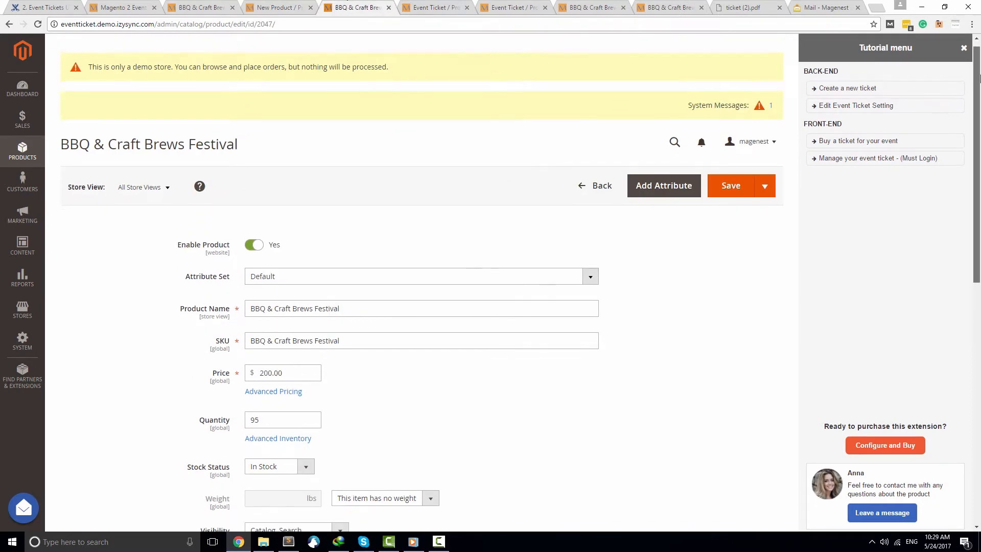
- Expand Event Booking > Schedule and review the Los Angeles and NYC dates and sessions
scroll(down, 3)
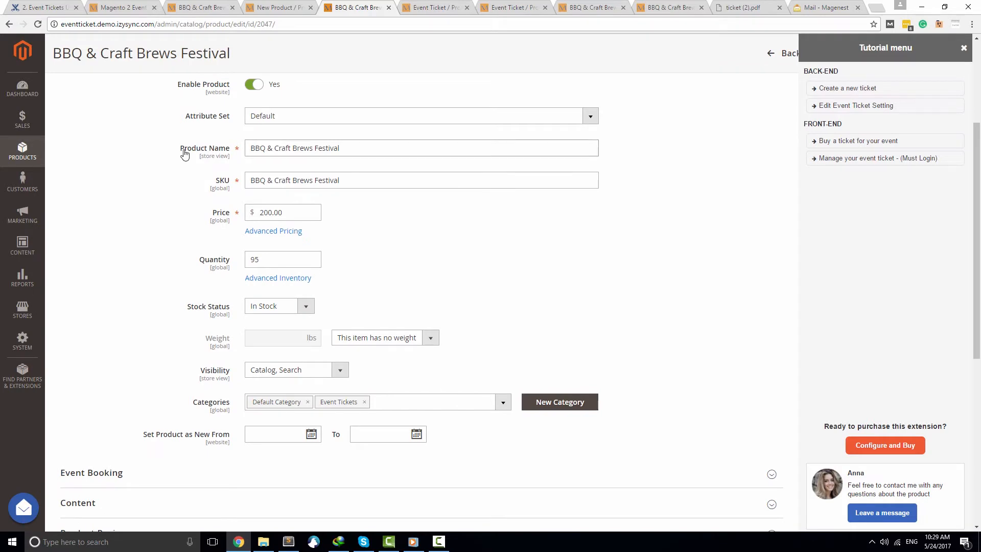
mouse_move(226, 290)
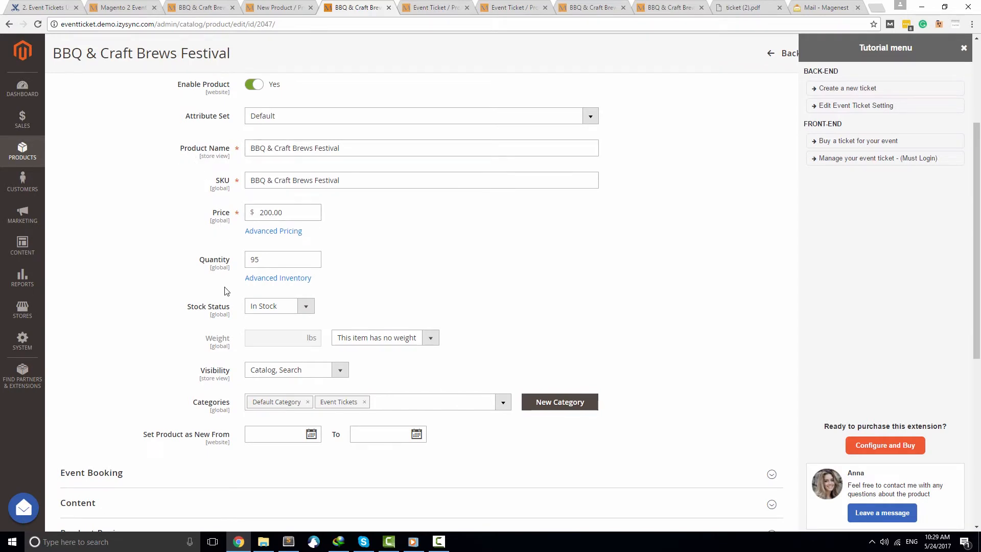
click(430, 337)
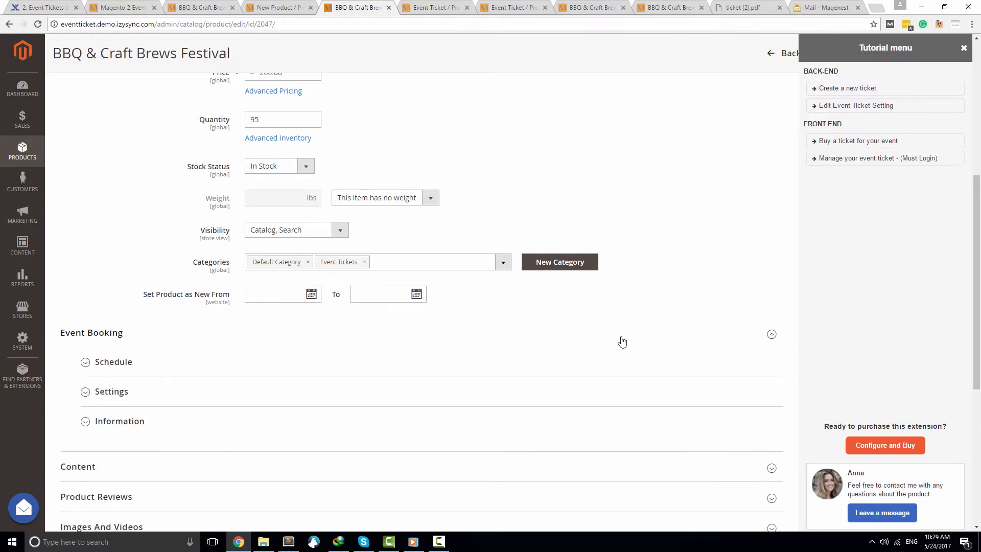
click(113, 362)
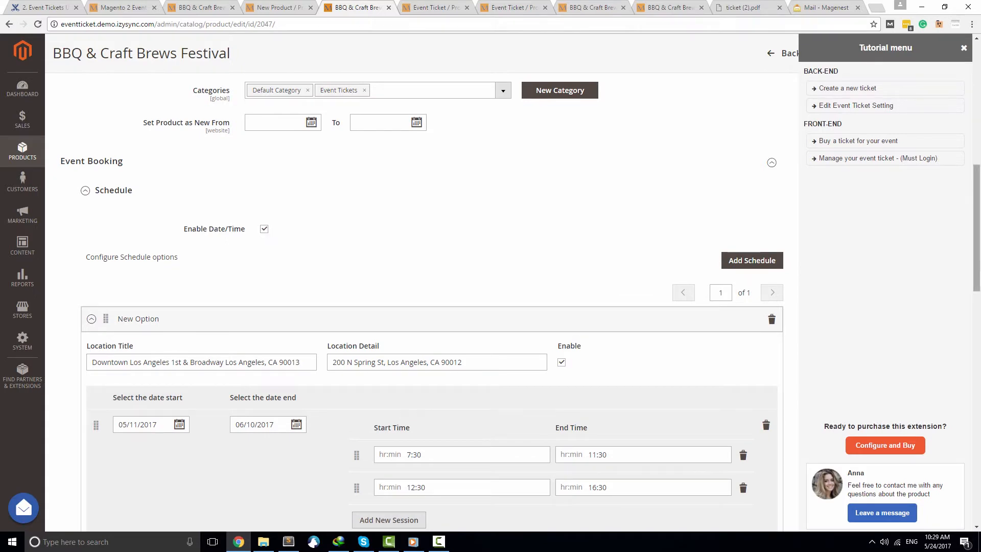
scroll(down, 3)
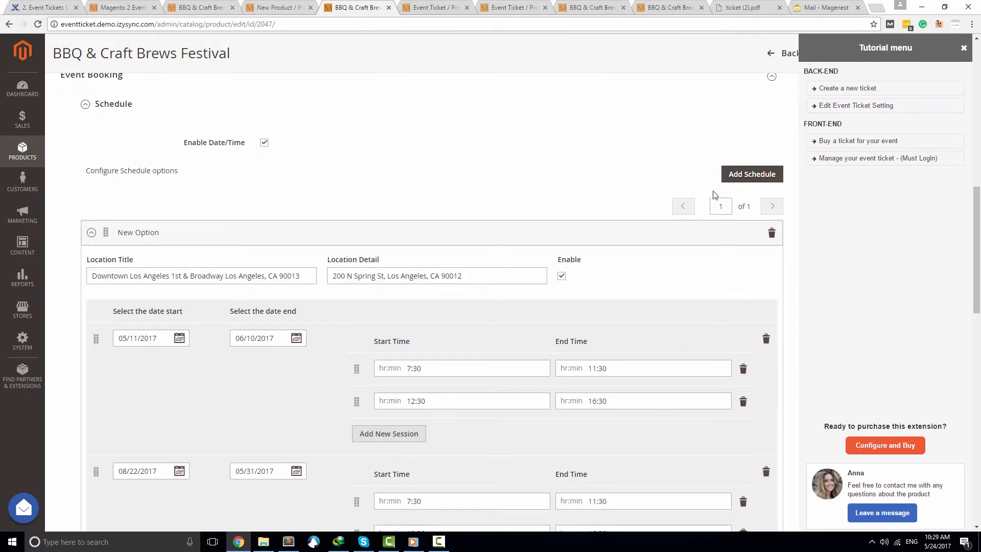
scroll(down, 3)
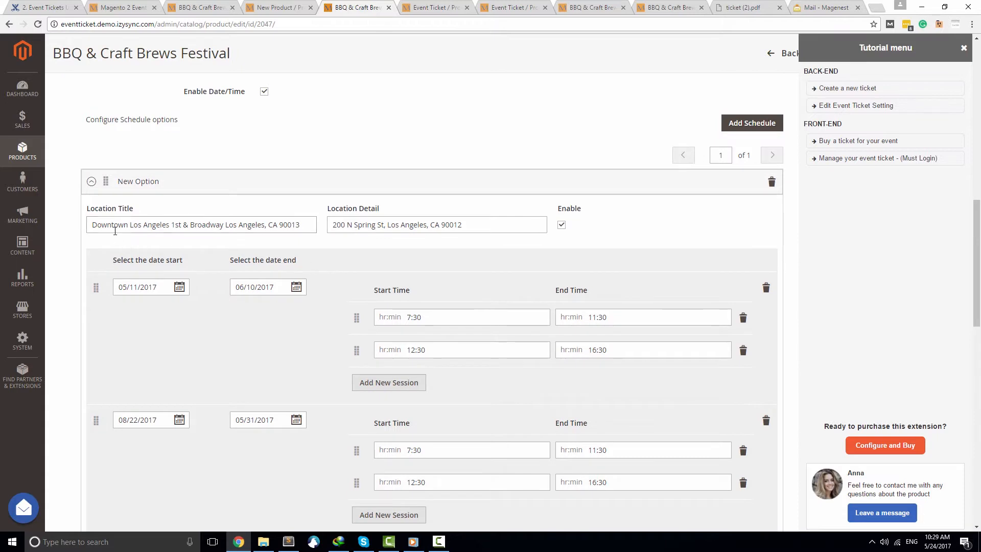
click(437, 225)
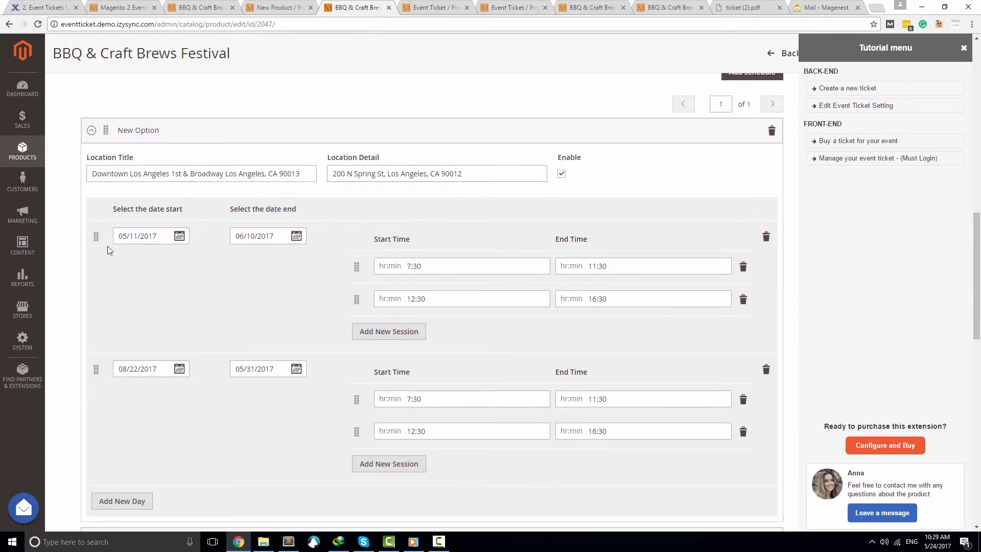
scroll(down, 3)
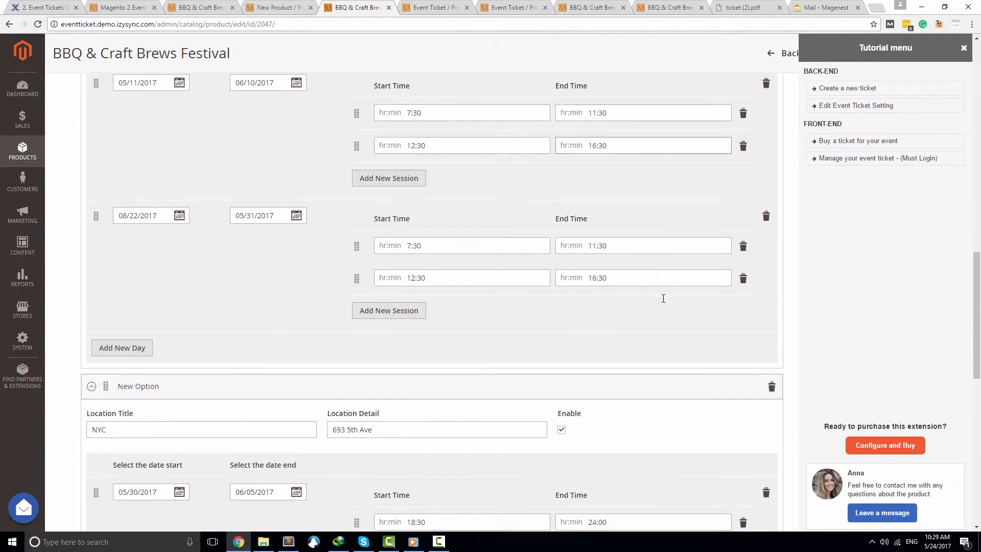
scroll(down, 3)
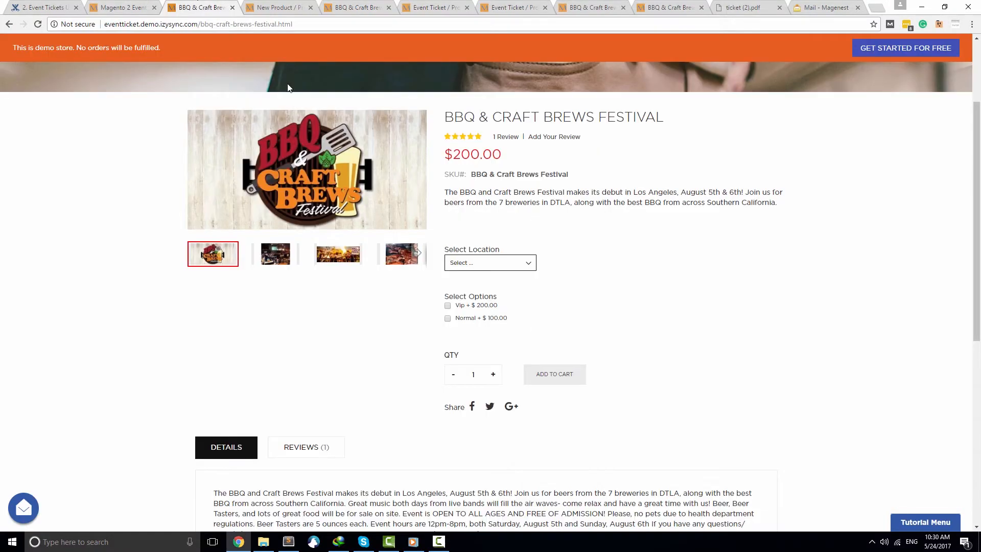
- Pick Downtown Los Angeles and the first date range on the festival ticket page
click(490, 262)
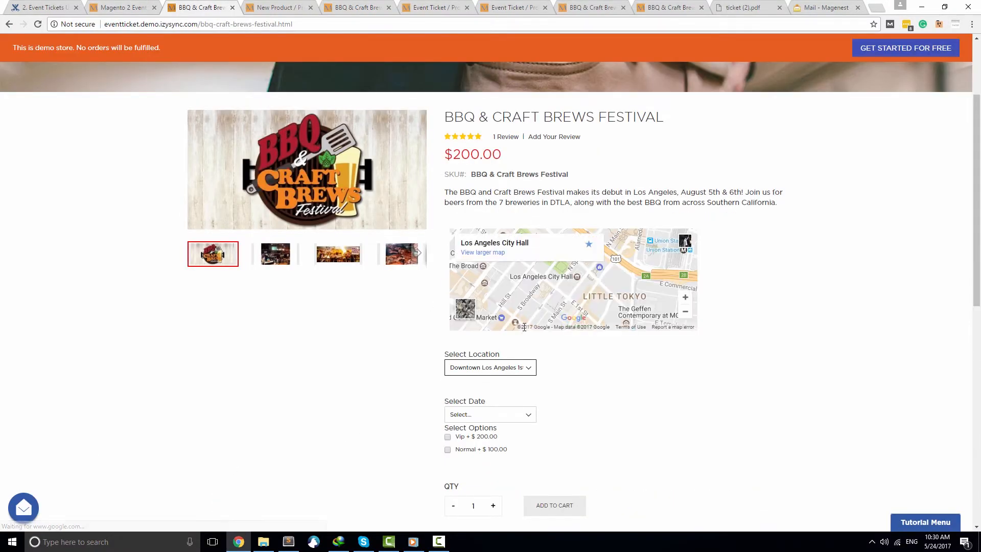
scroll(down, 3)
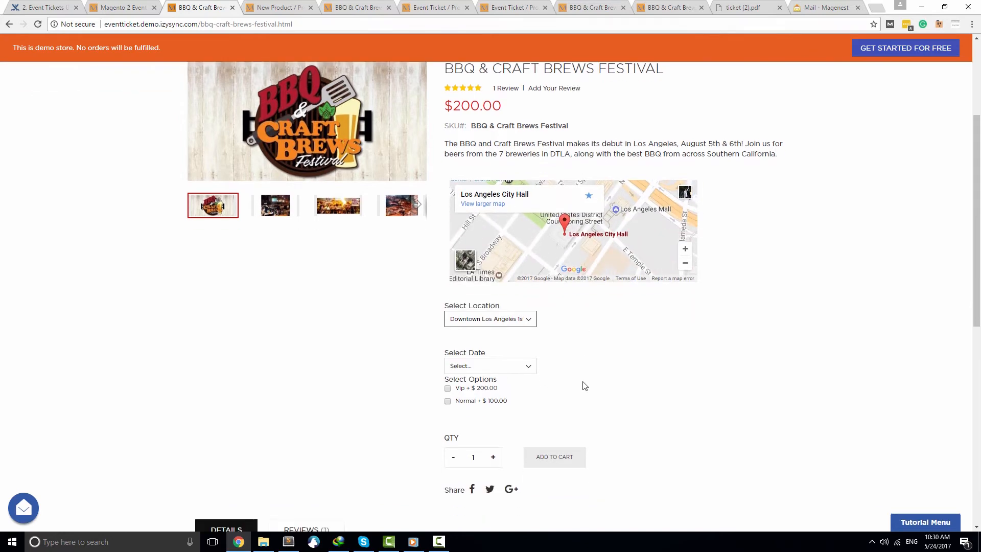
click(489, 365)
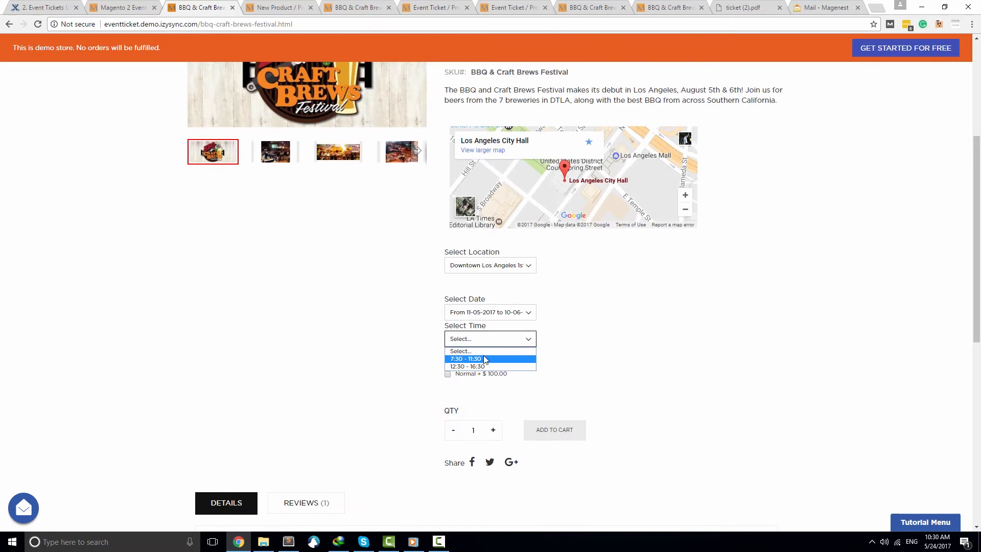
click(357, 7)
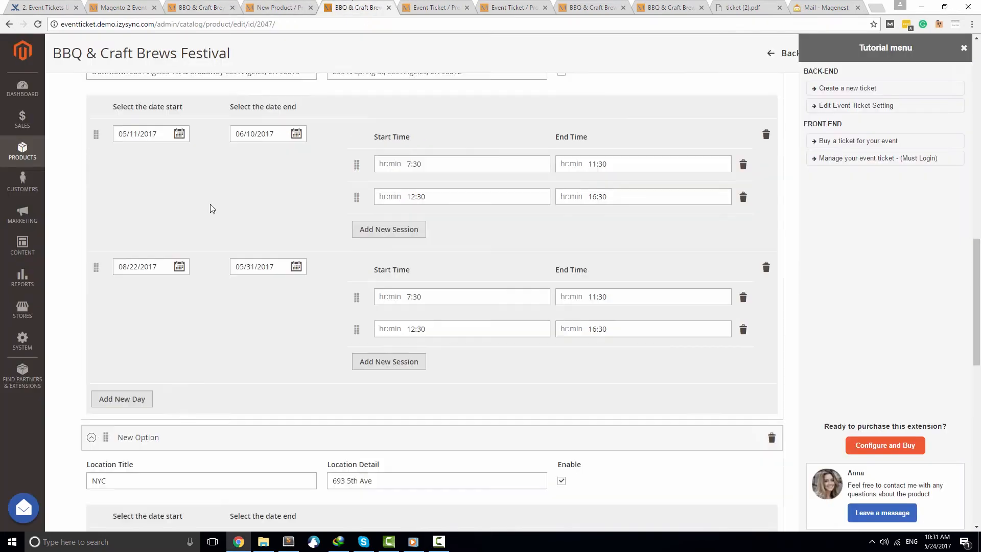
- Set Select Options to a required Checkbox with Vip 200.00 and Normal 100.00 rows
scroll(down, 3)
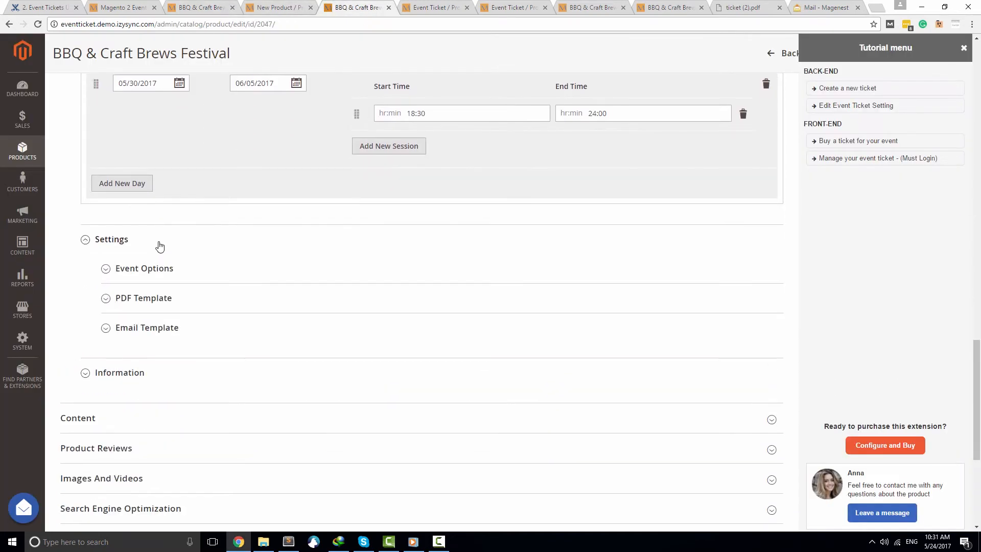
click(144, 267)
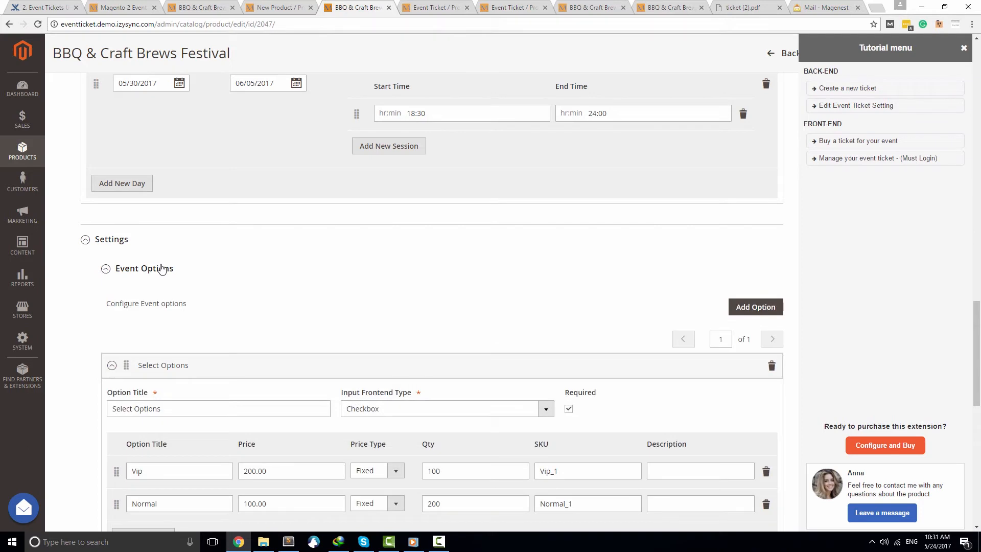
click(145, 267)
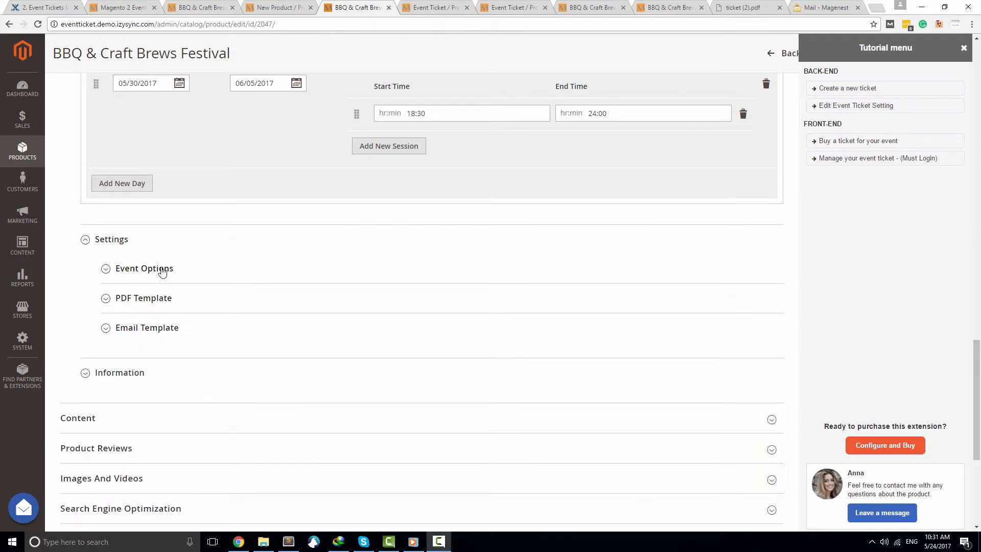
click(145, 267)
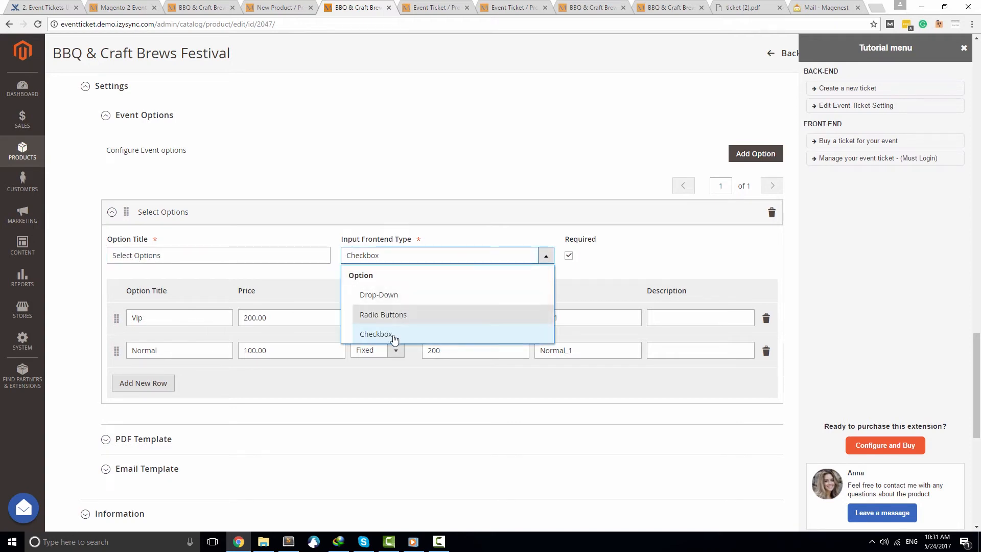
click(376, 334)
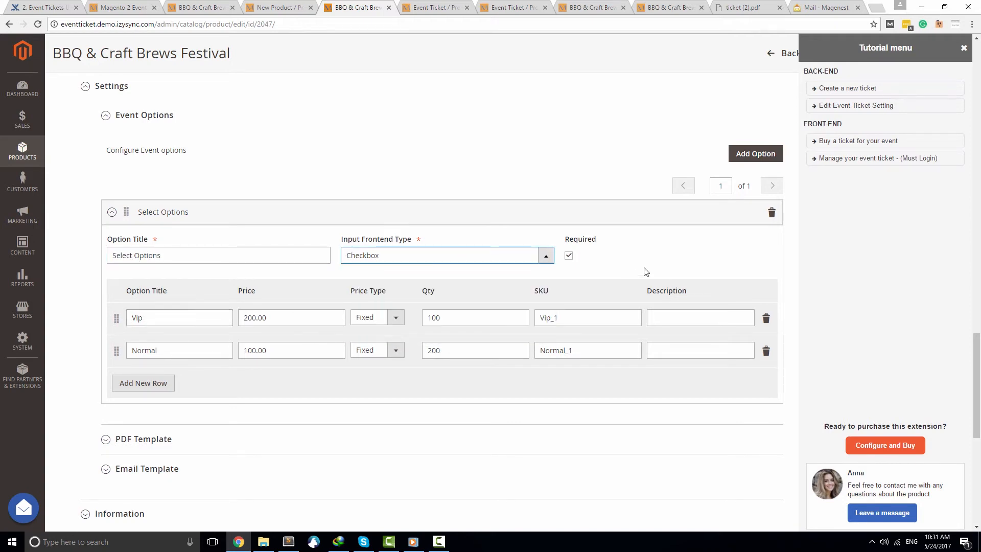
click(568, 255)
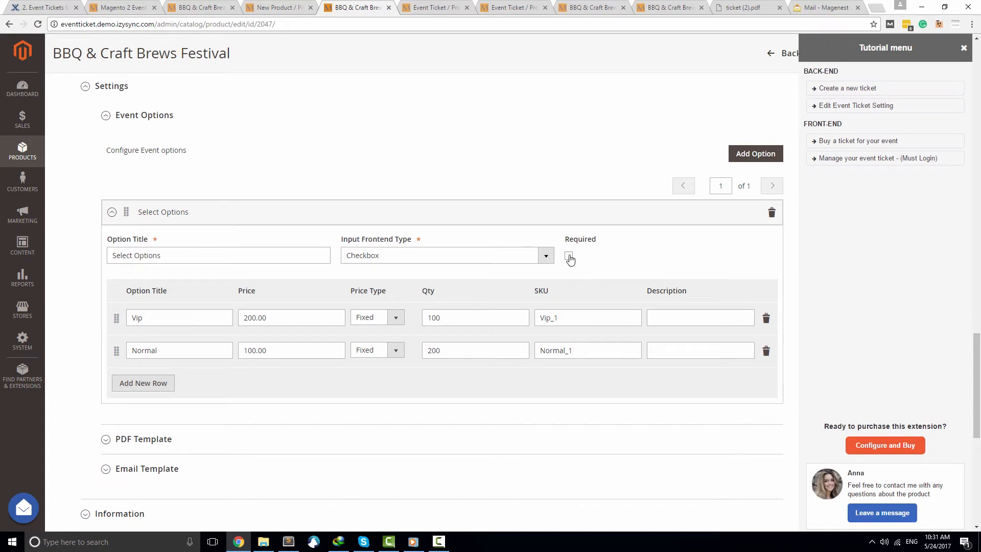
click(569, 258)
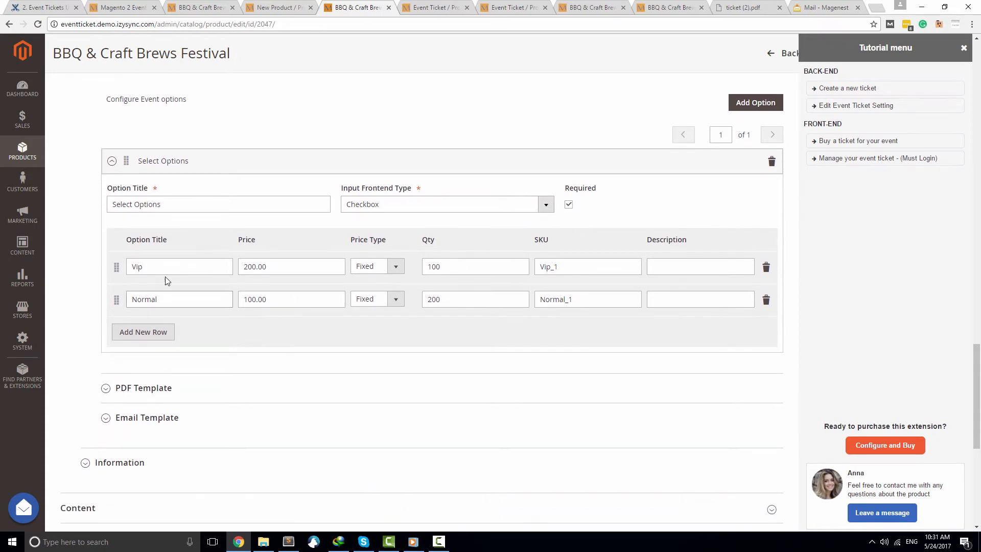
click(180, 299)
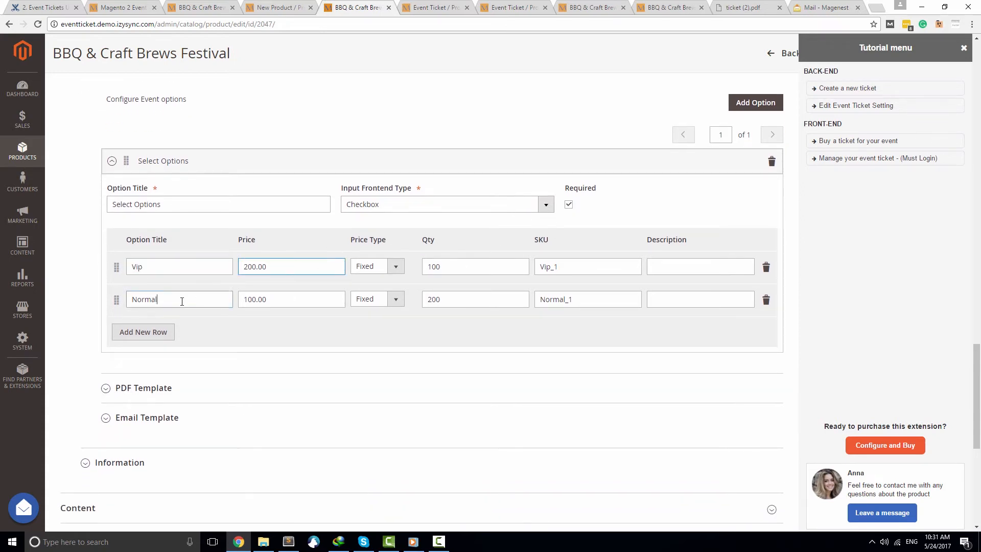
click(395, 265)
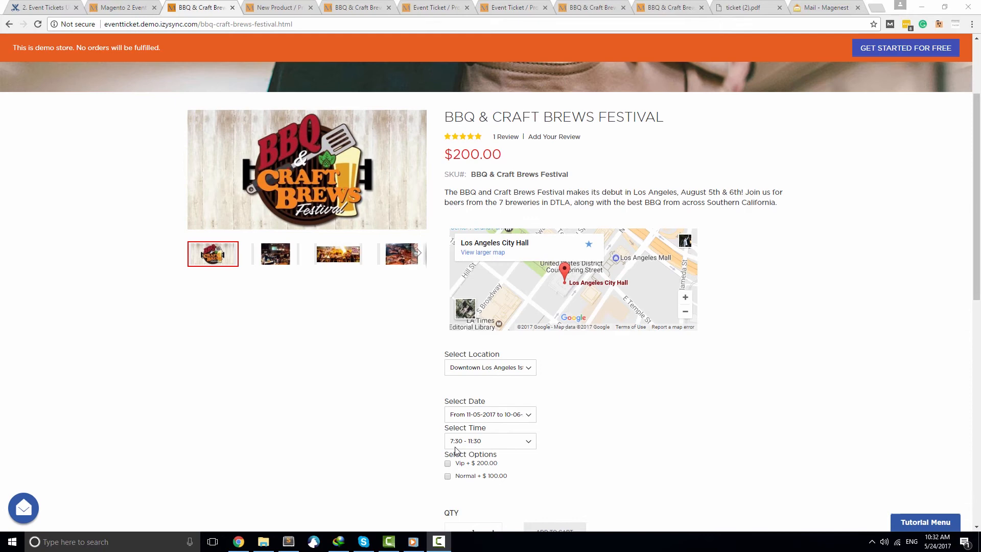
- Tick the Vip + $200.00 option so the festival ticket totals $400.00
click(448, 463)
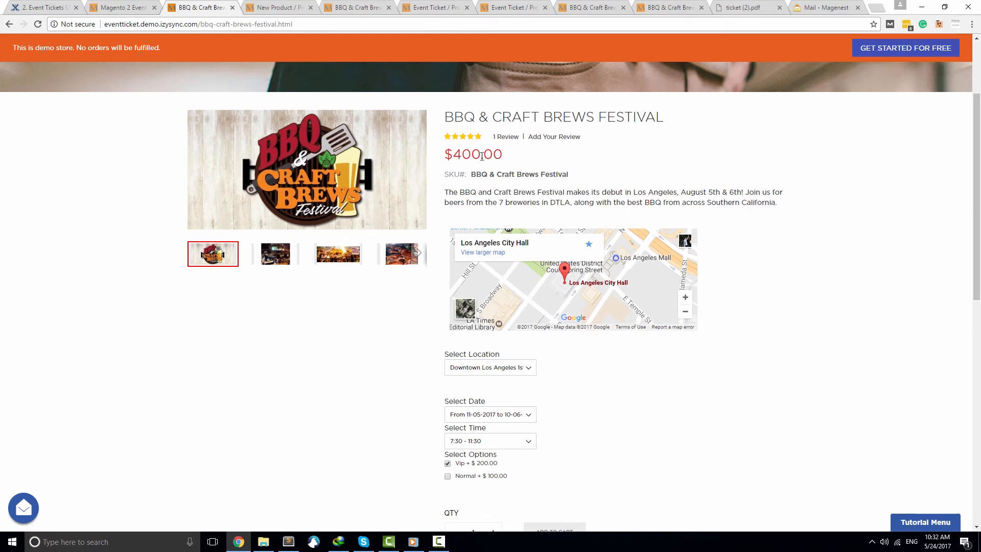
click(448, 476)
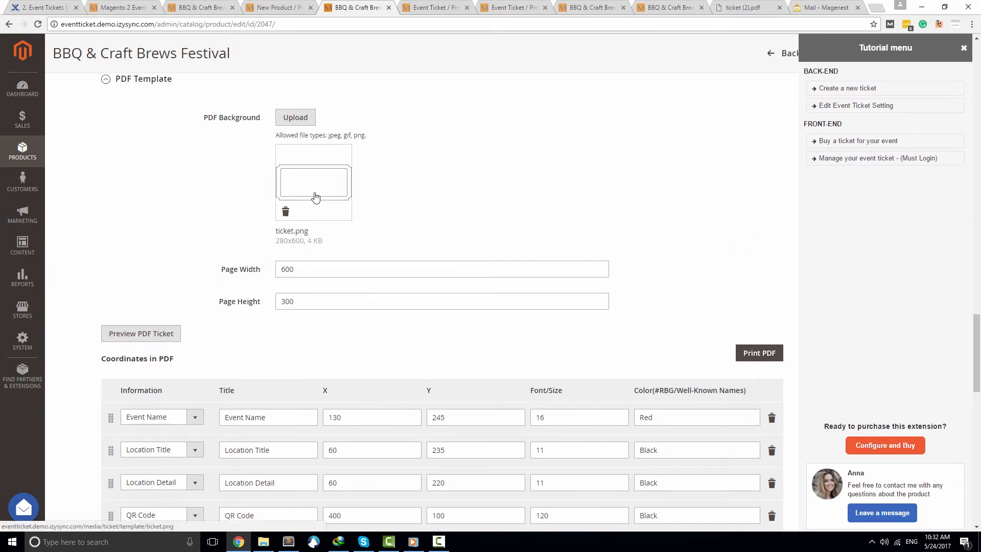
- View ticket.png full size, then review the 600×300 page size and coordinate rows
click(313, 182)
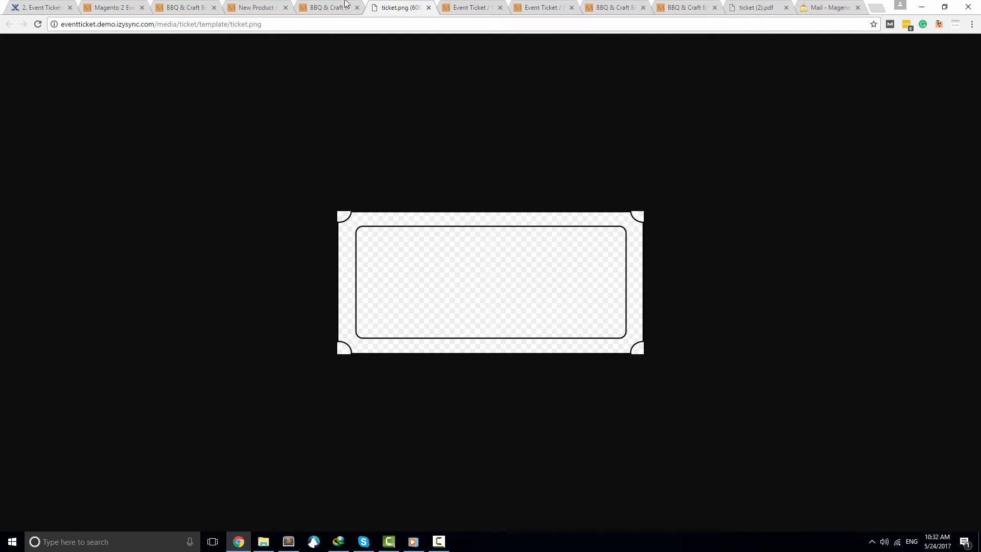
click(326, 7)
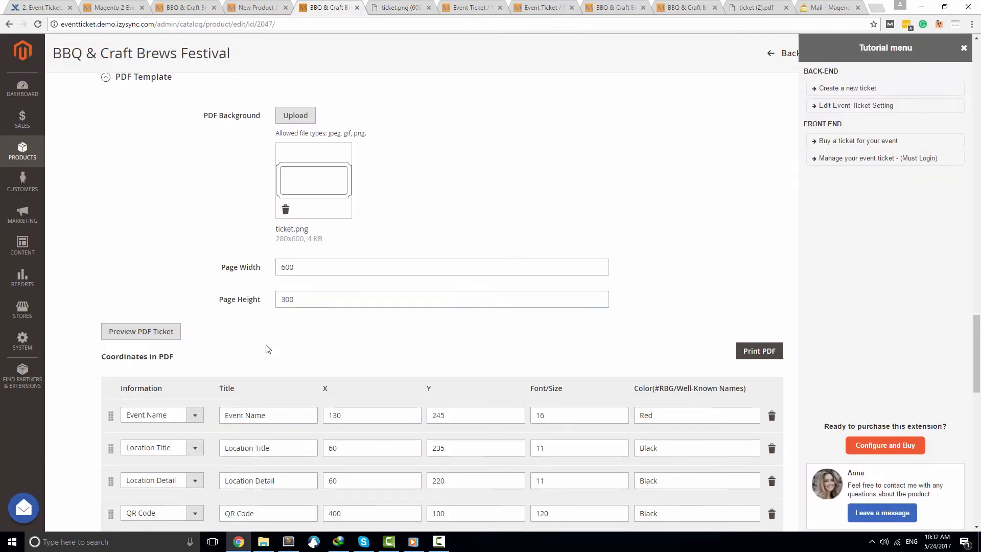
scroll(down, 3)
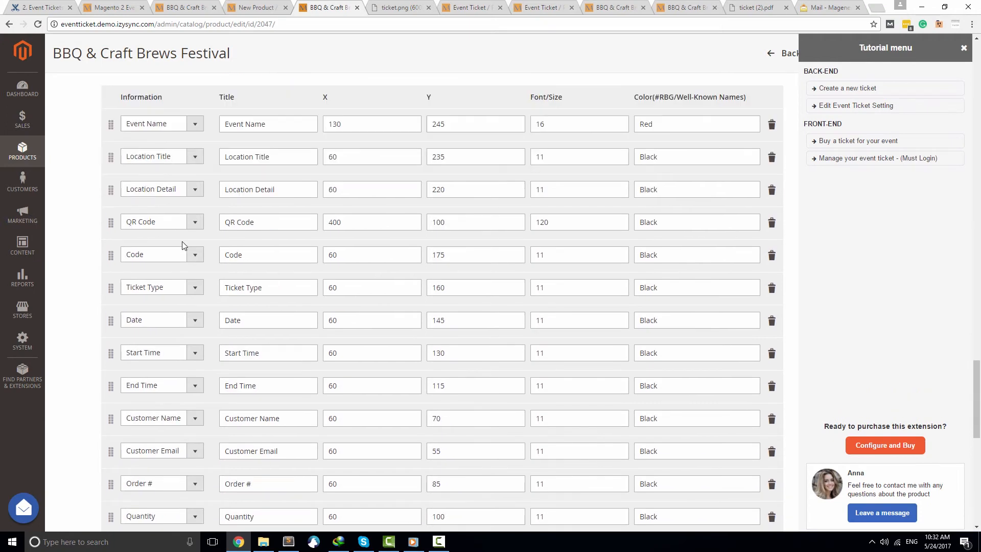
scroll(down, 3)
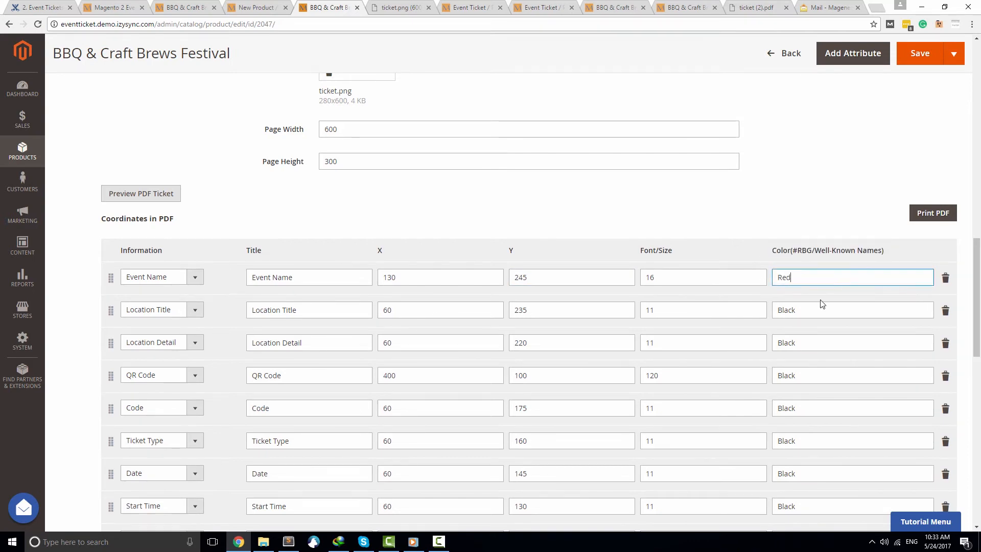
scroll(down, 3)
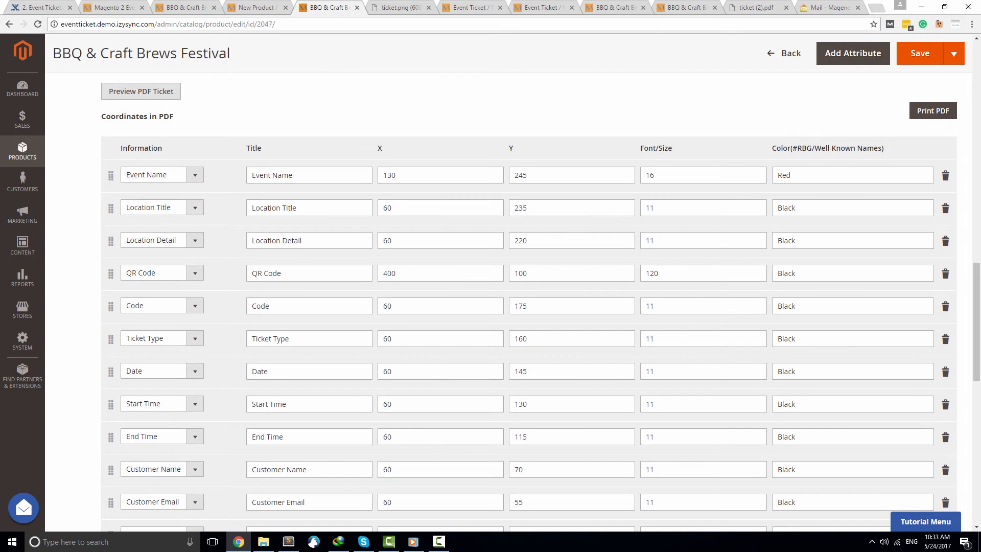
scroll(down, 3)
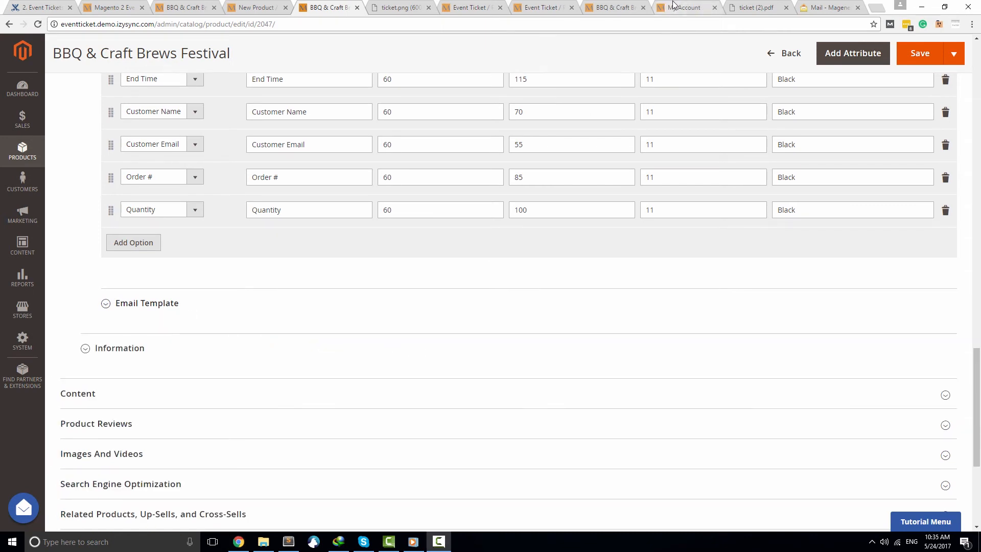
click(681, 7)
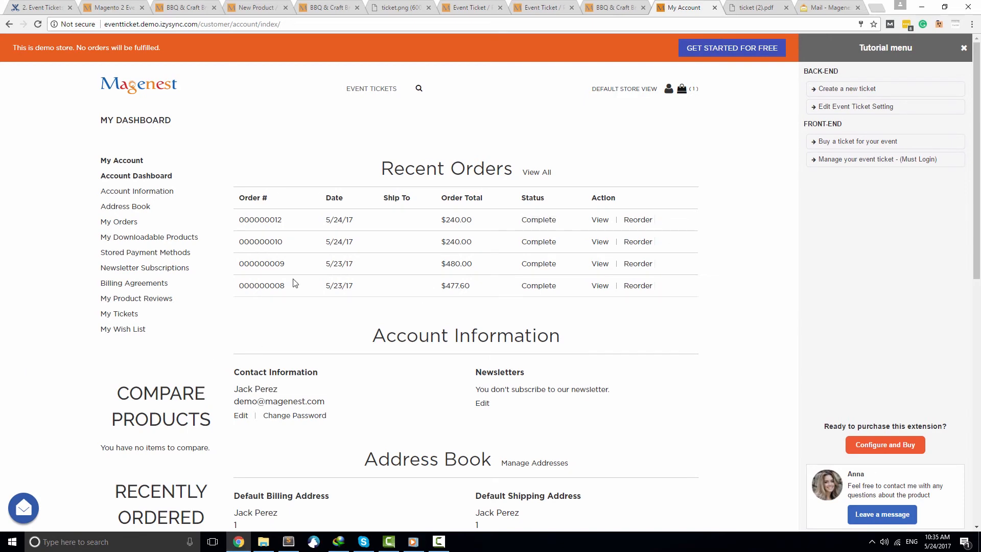
click(829, 8)
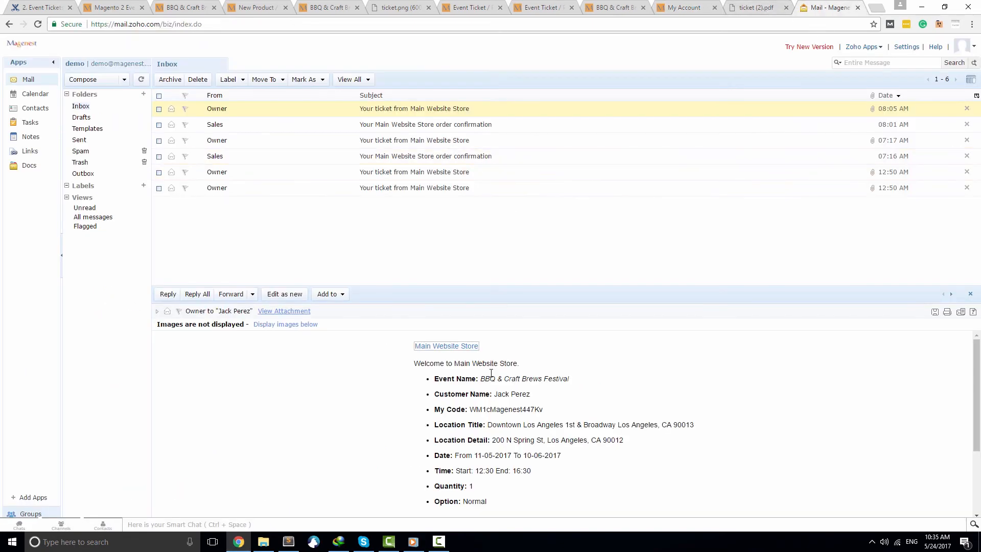
scroll(down, 3)
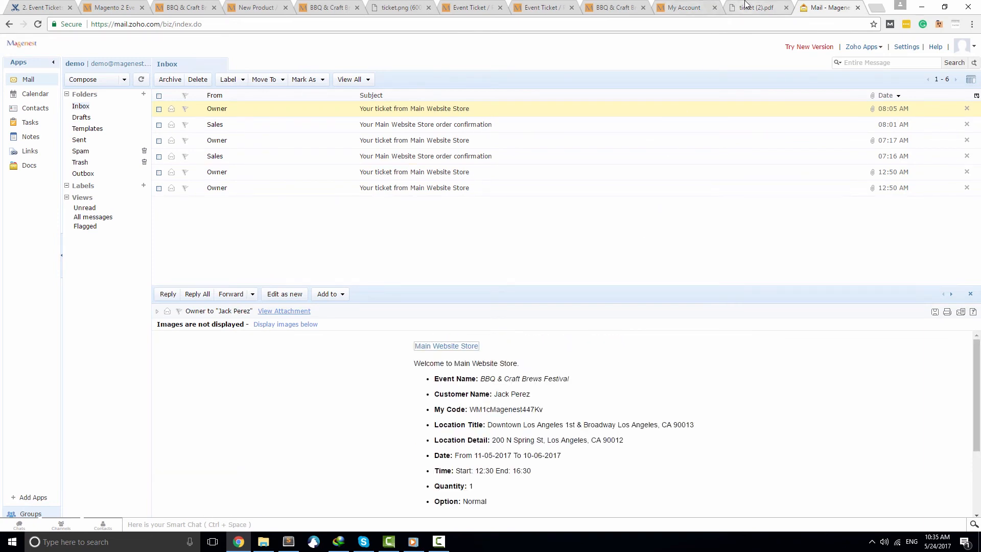
click(754, 8)
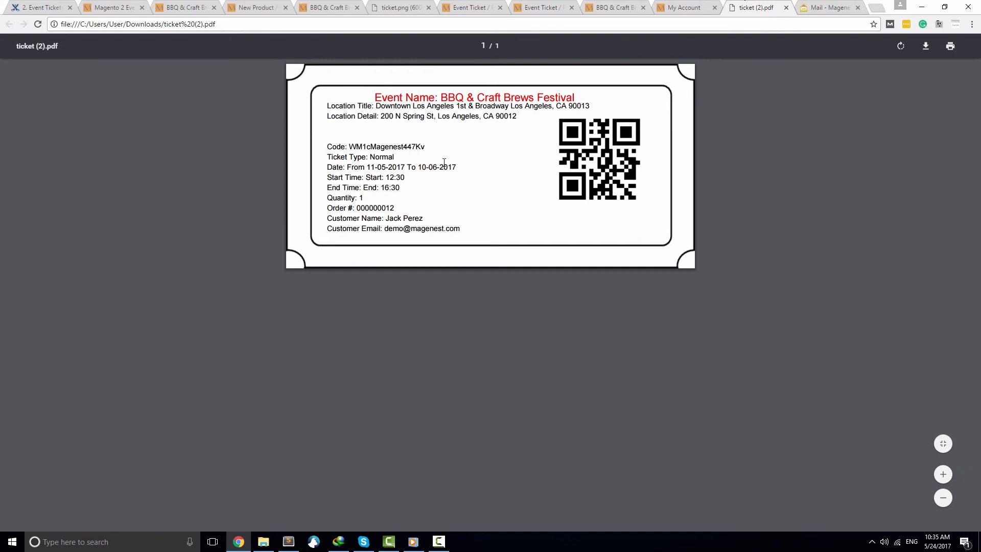
click(328, 7)
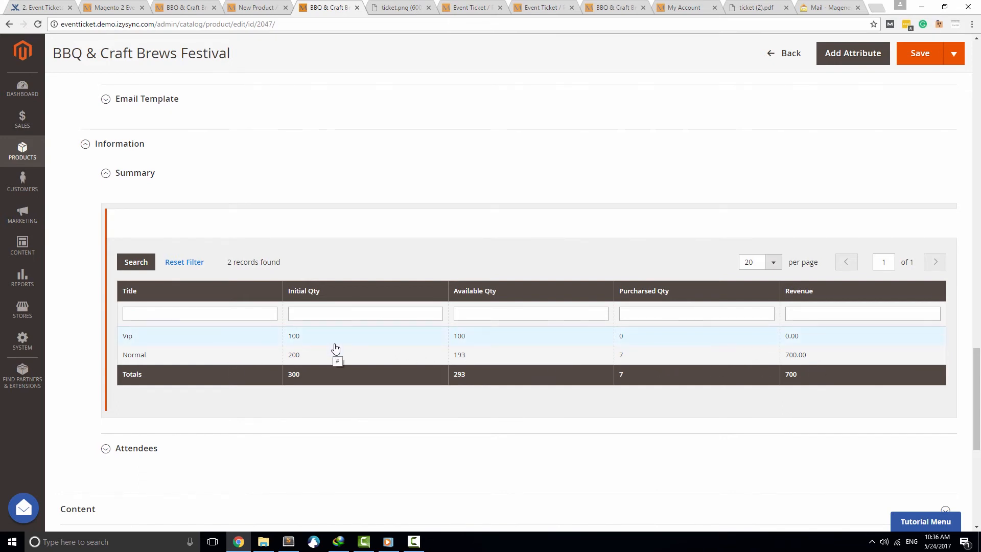
mouse_move(855, 362)
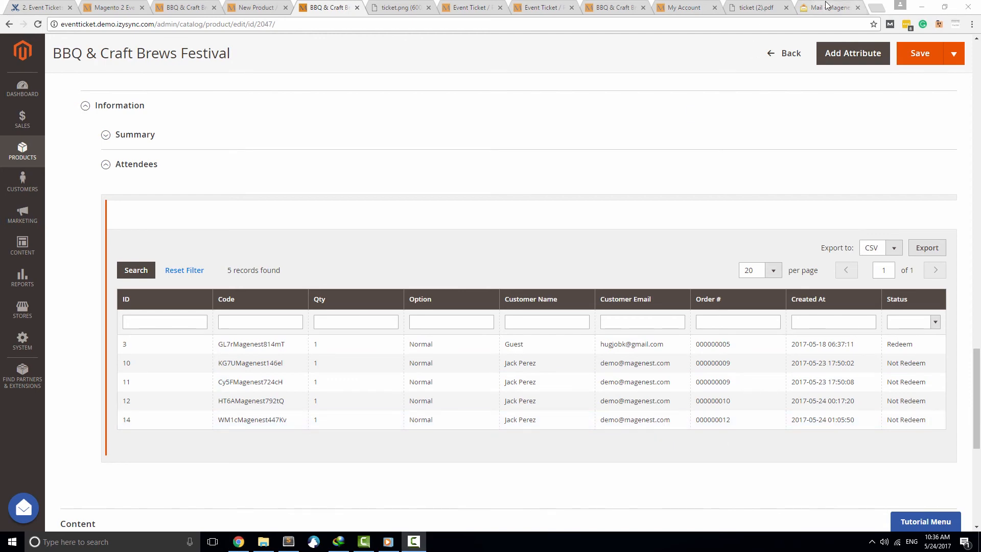
click(829, 8)
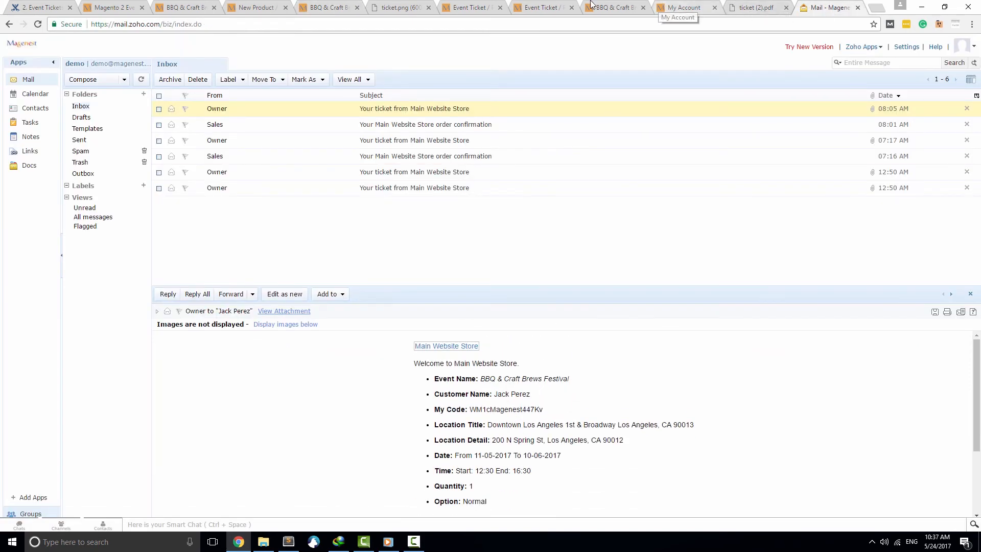
click(330, 7)
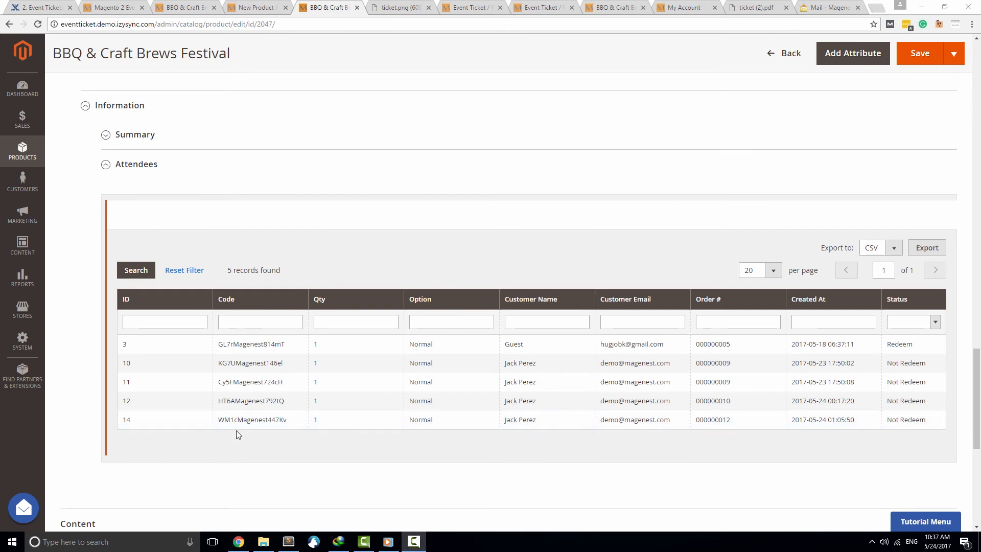
click(22, 153)
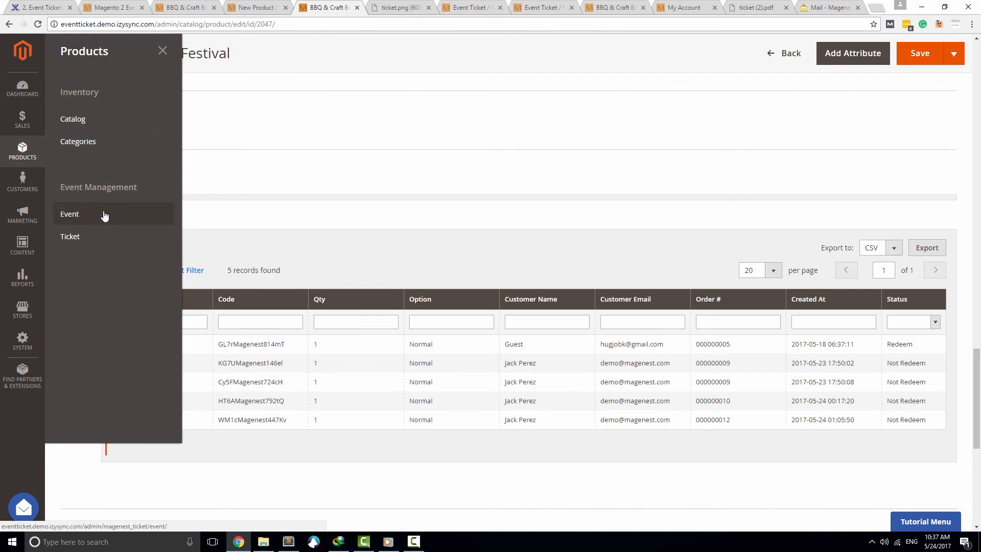
- Open the Event list and the BBQ & Craft Brews Festival event entry
click(70, 213)
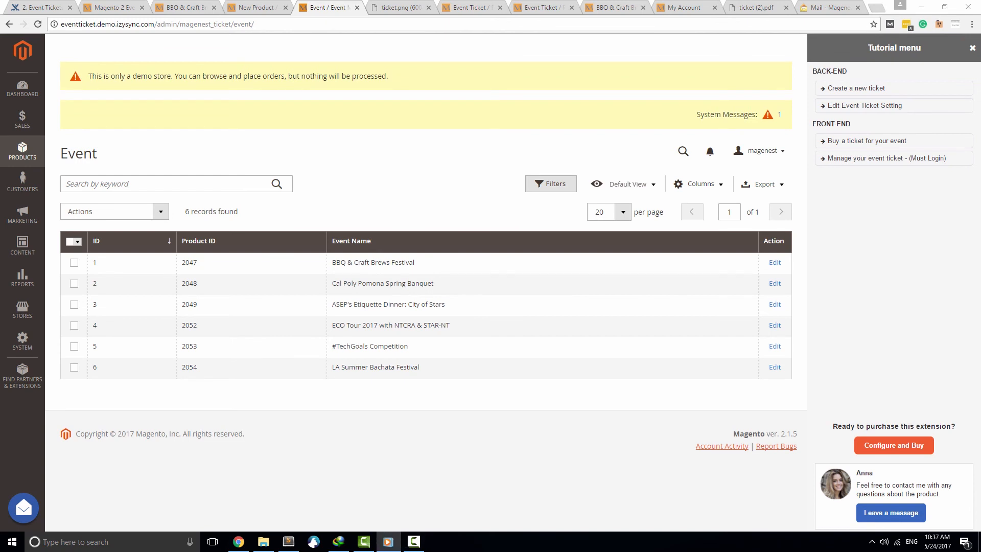
click(775, 262)
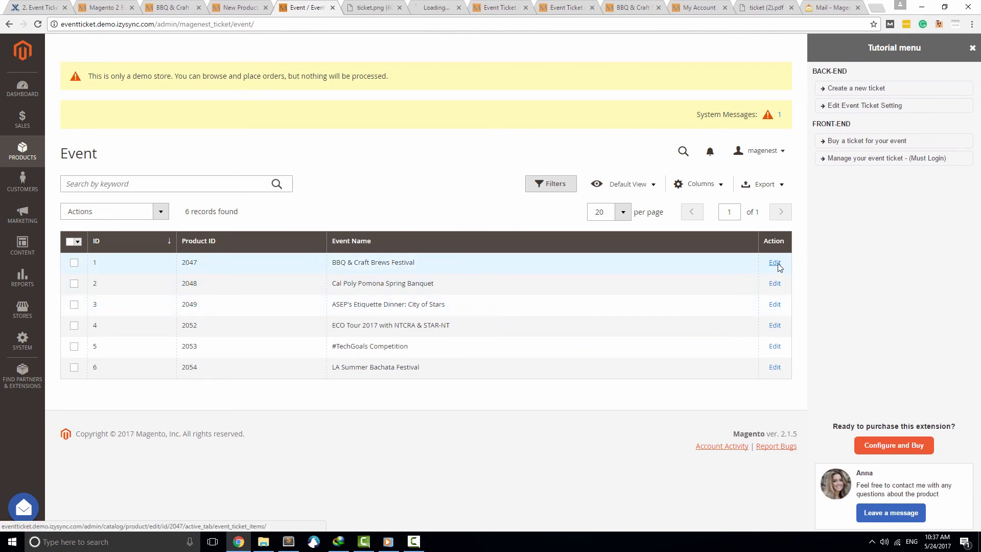
click(774, 263)
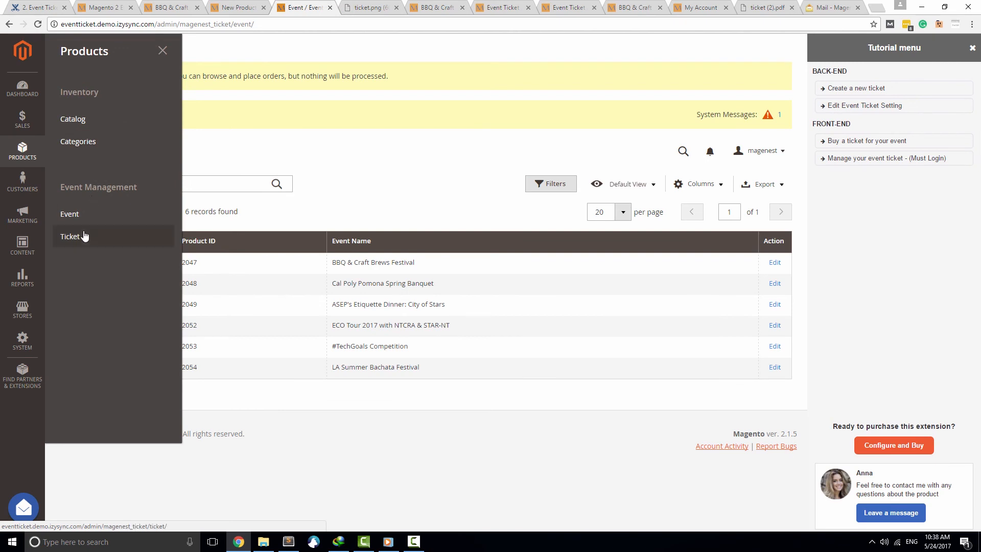
click(70, 236)
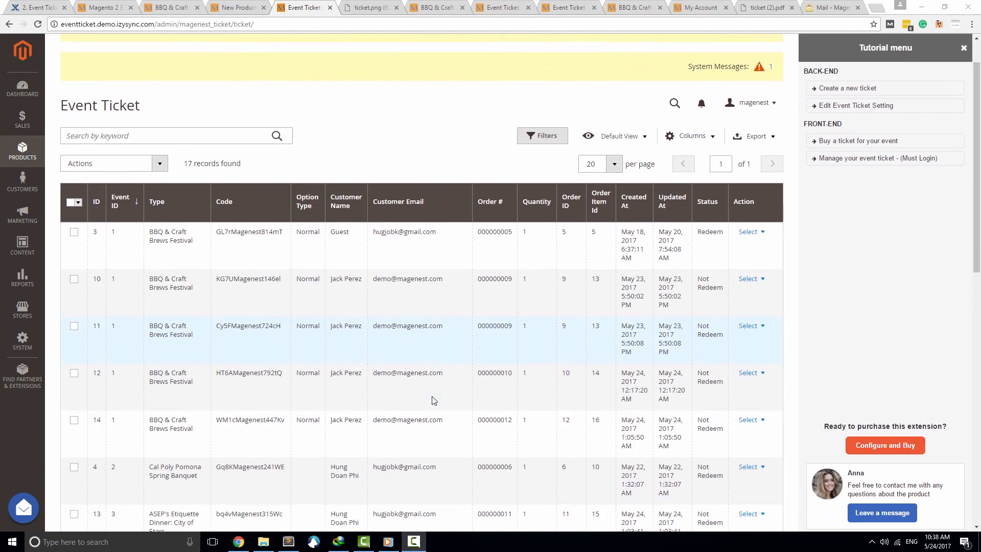
click(74, 174)
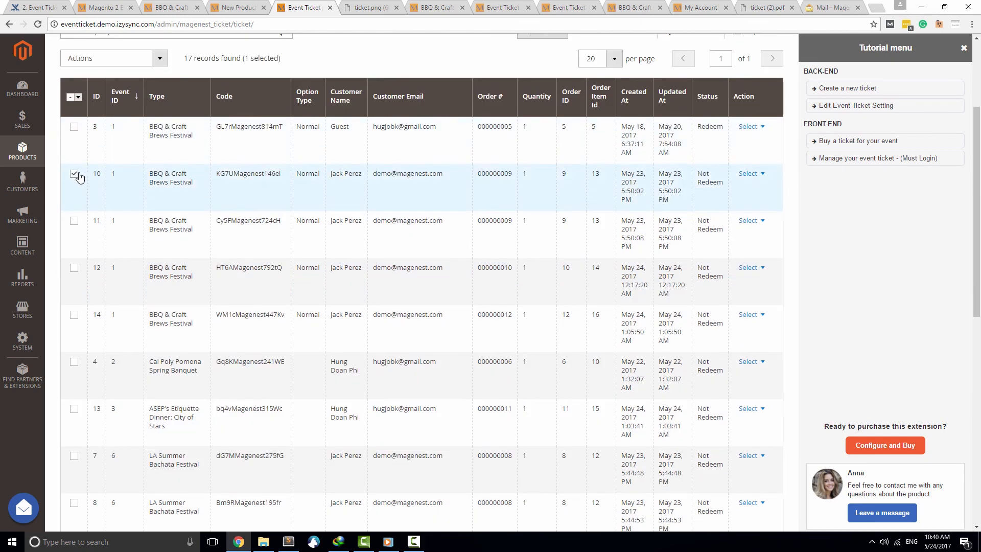
click(112, 58)
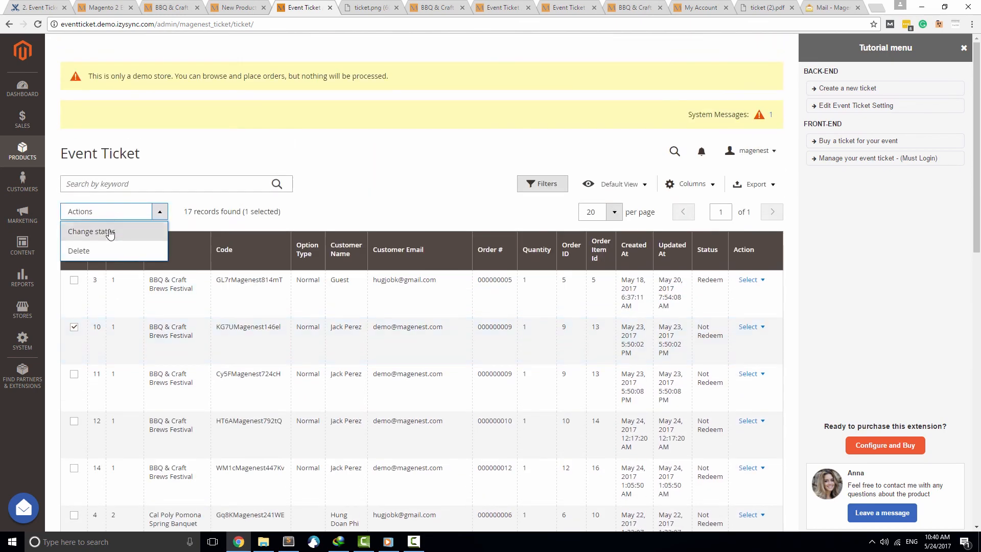
click(90, 232)
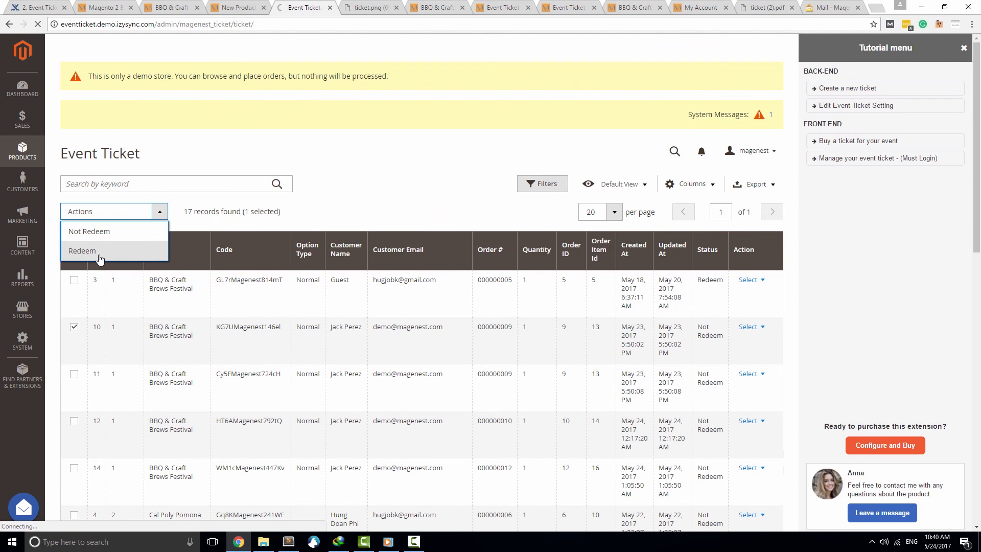
click(82, 250)
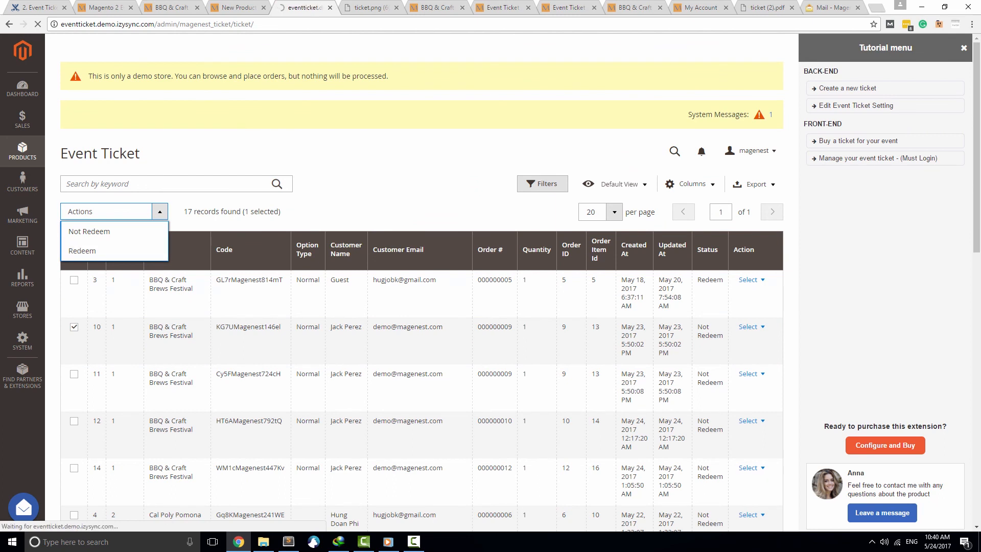
click(89, 251)
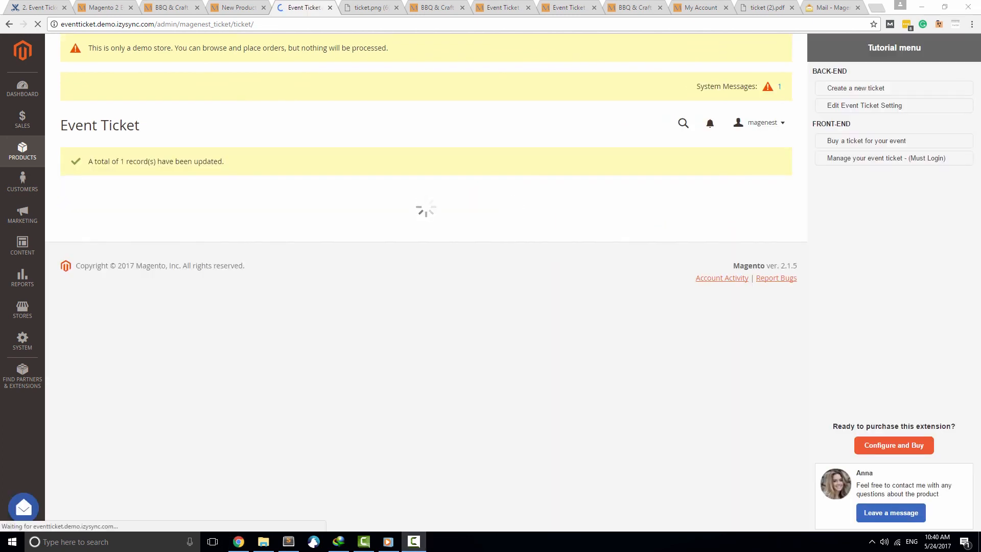